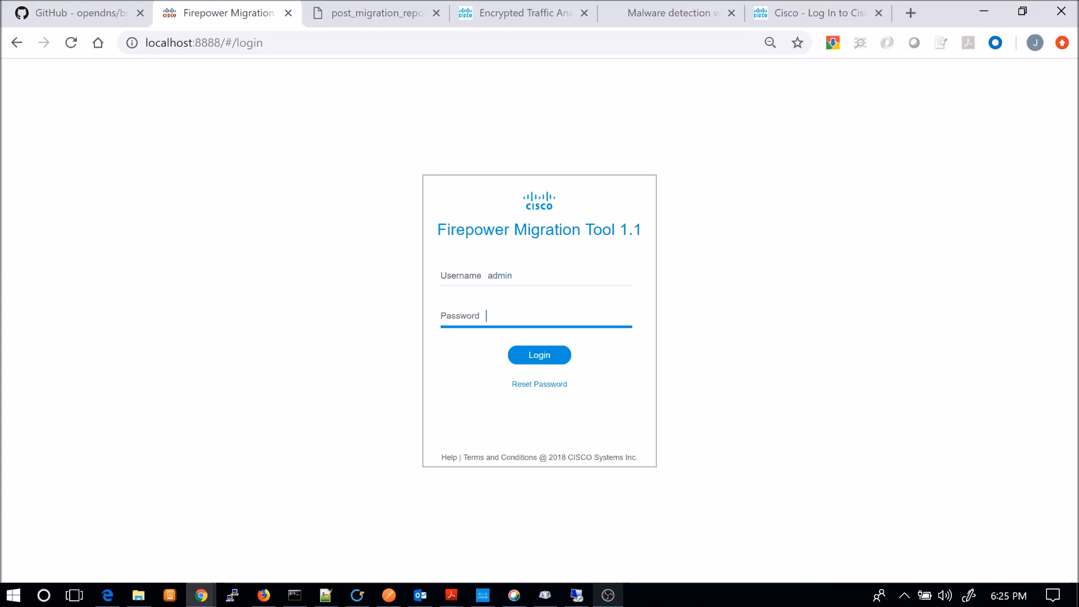
Log in to the migration tool as admin with the entered password.
text(password)
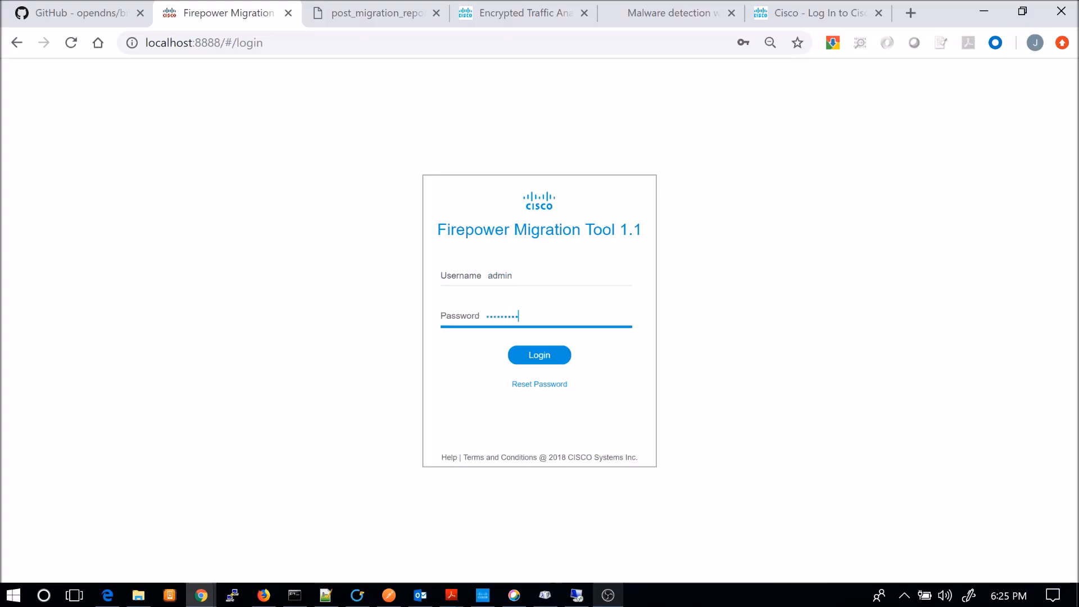
click(539, 354)
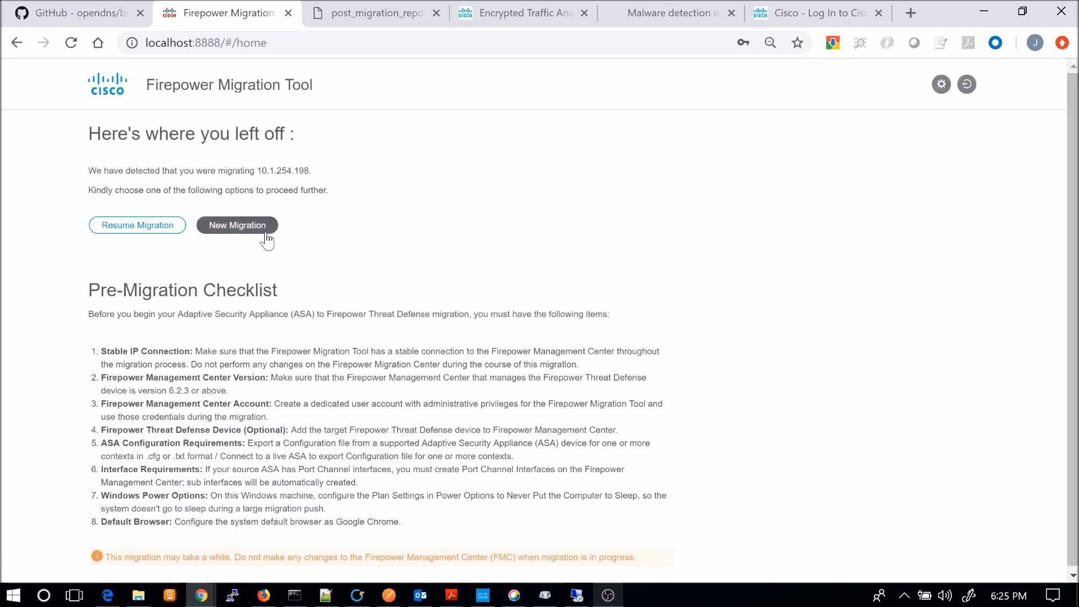
Start a new migration and load TEST.cfg through manual upload.
click(236, 225)
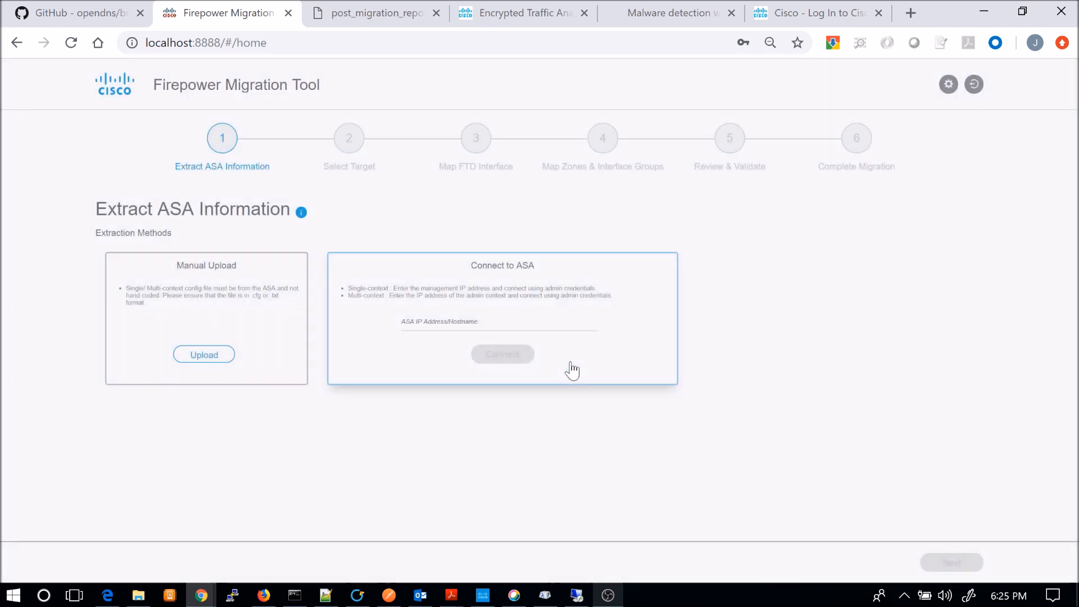
click(204, 354)
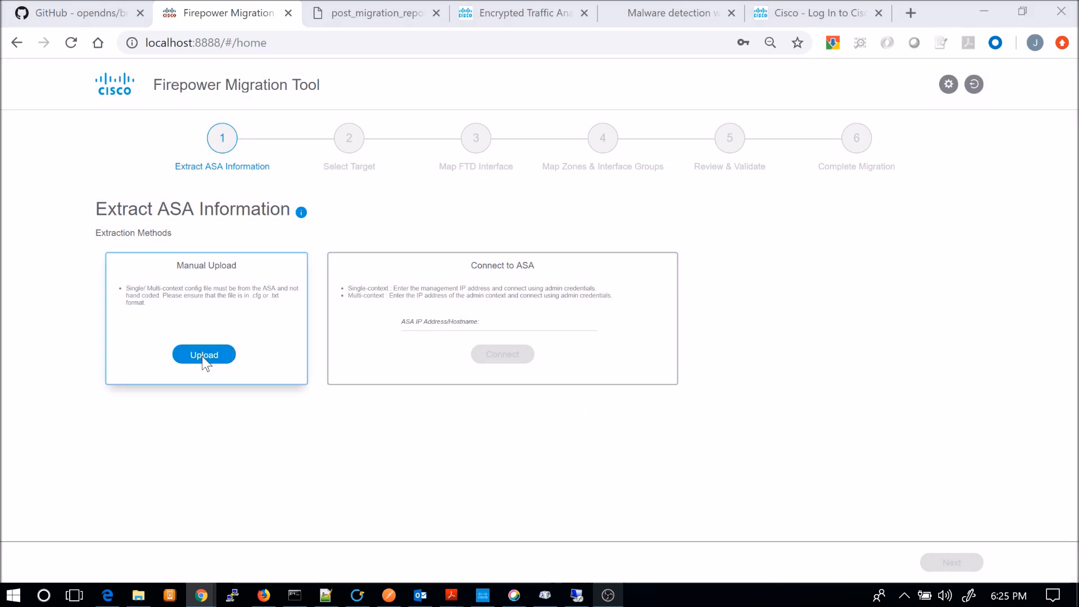
click(204, 354)
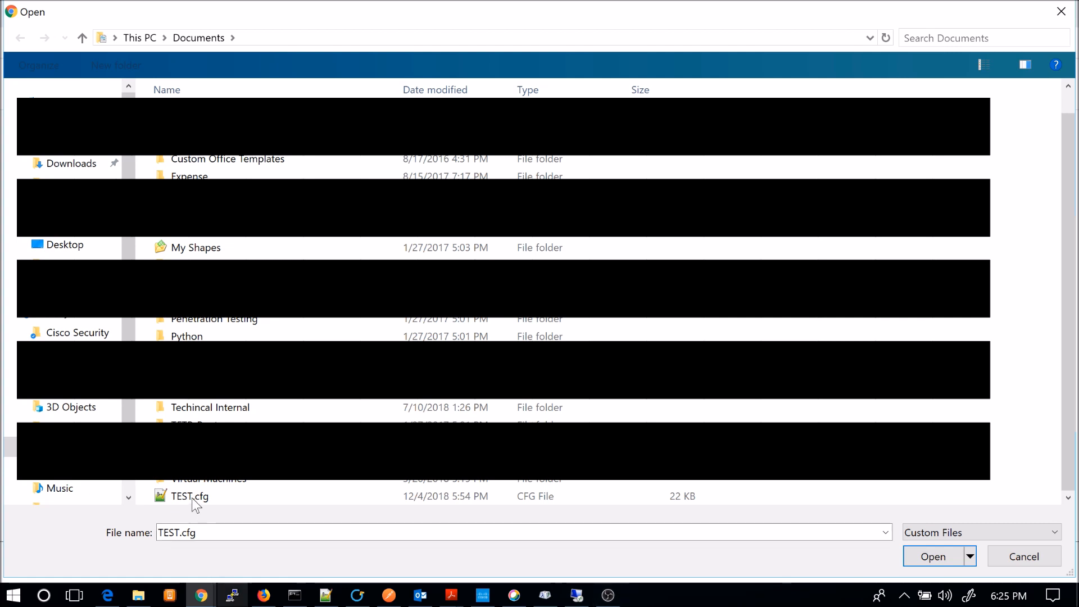
click(933, 556)
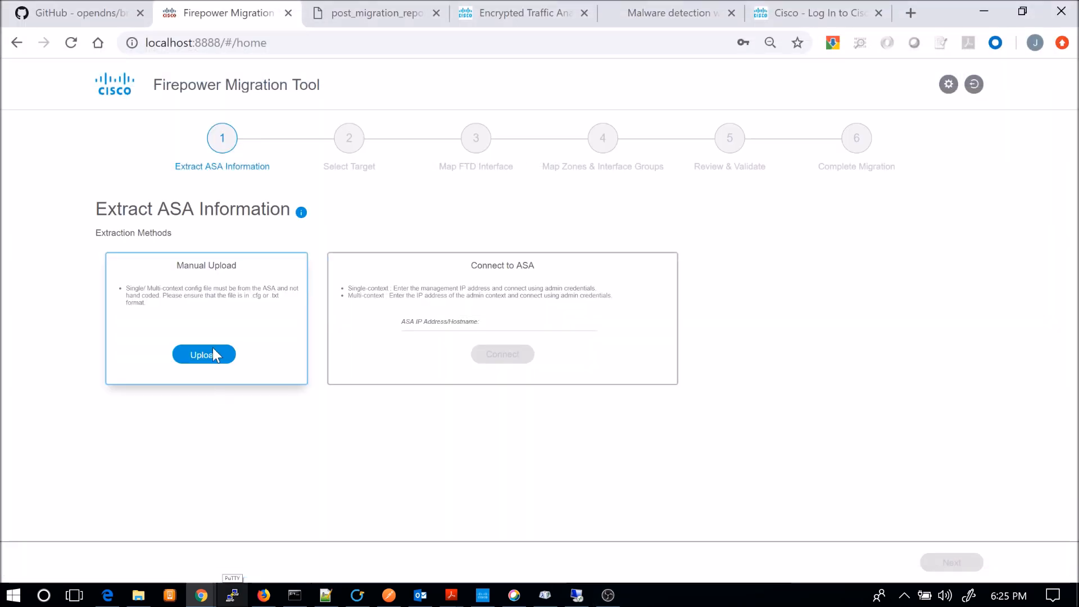
Let TEST.cfg parse and review the summary of ACL lines, objects and routes.
click(203, 354)
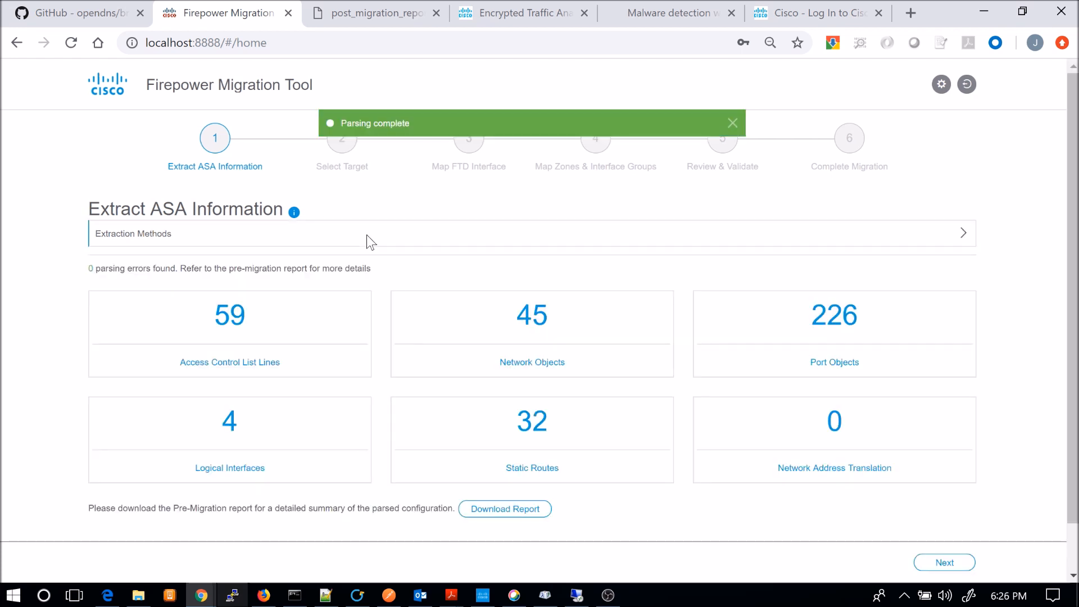
mouse_move(611, 286)
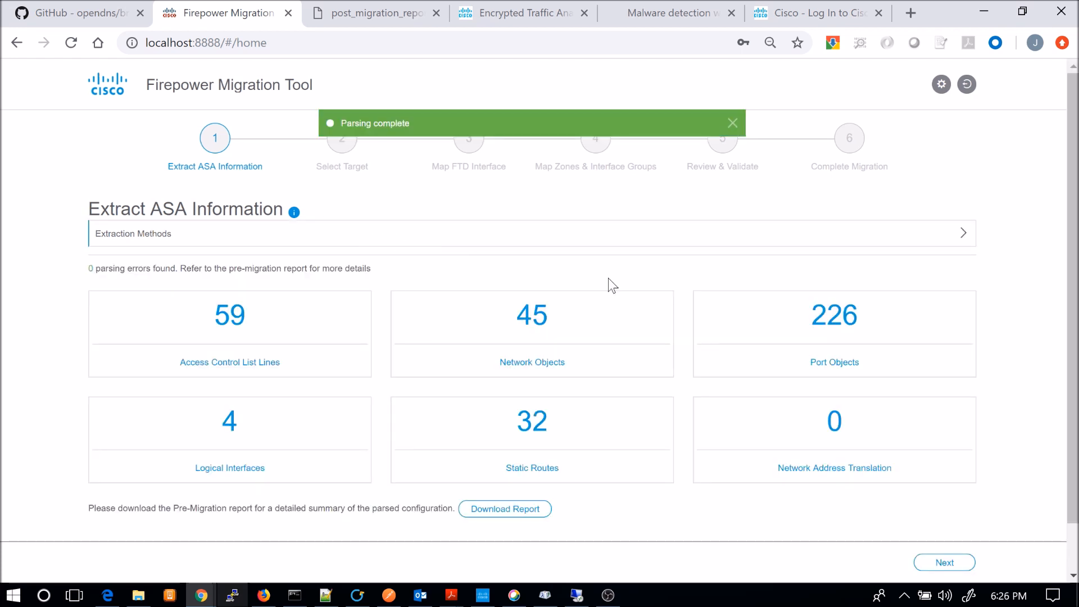
mouse_move(493, 459)
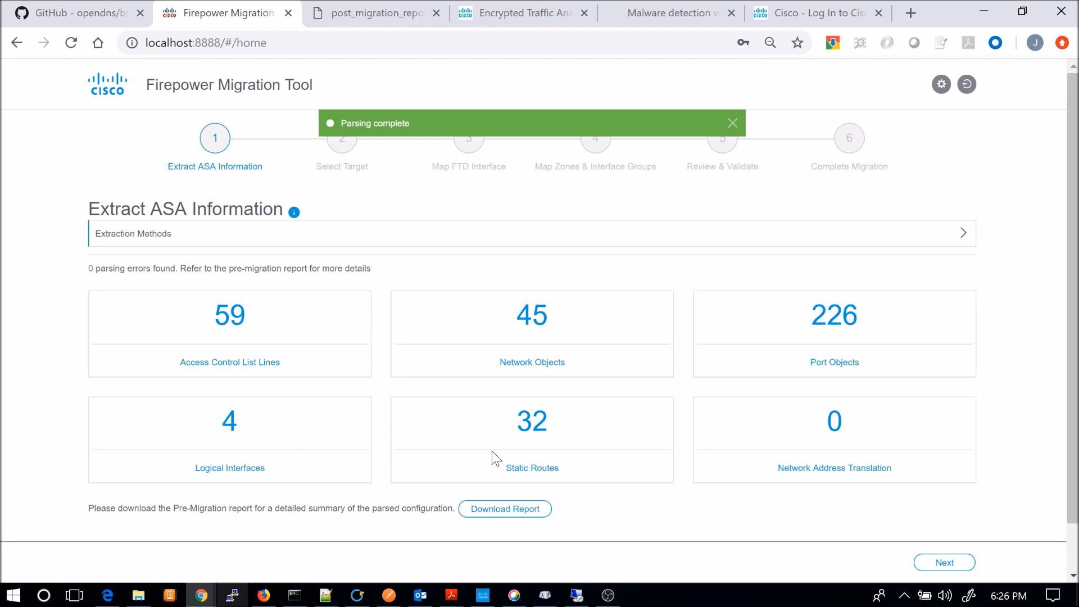
Advance to Select Target and connect to the FMC at 10.1.254.199 with admin credentials.
click(944, 562)
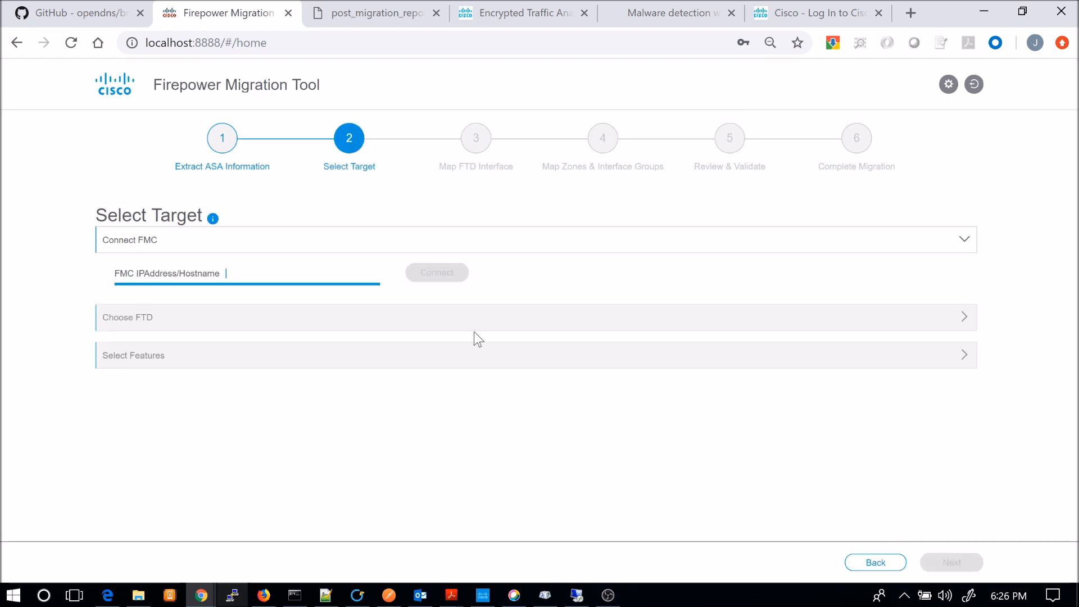
text(10.1.254.199)
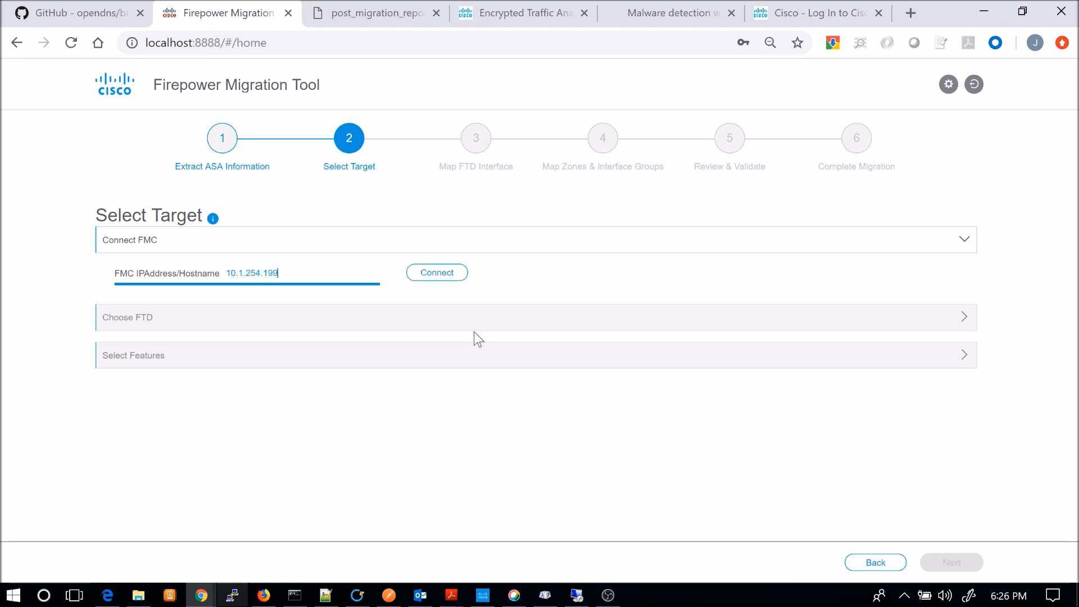
click(436, 272)
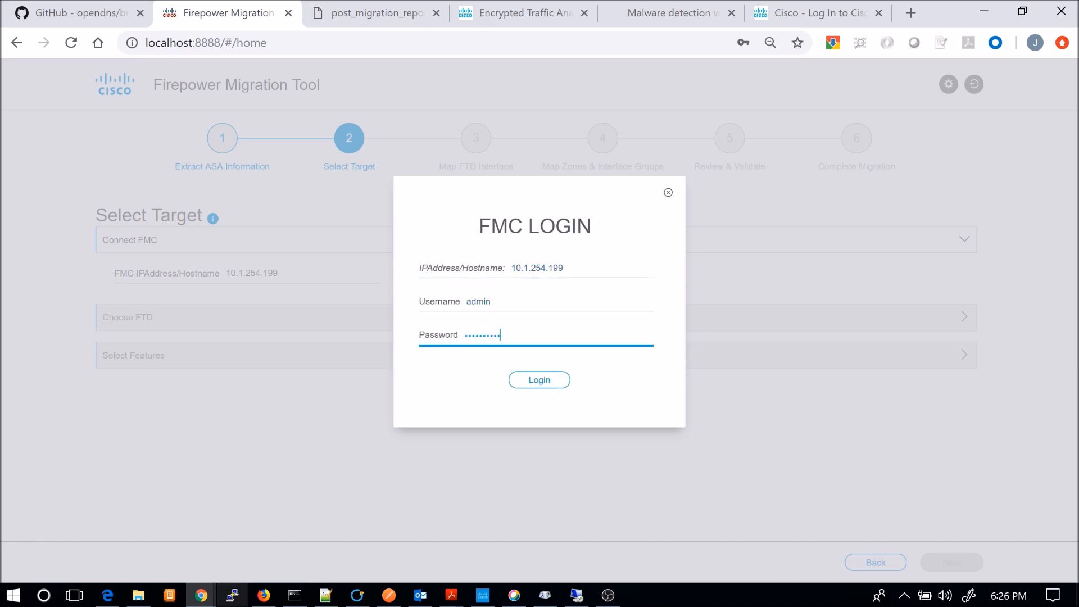
click(539, 380)
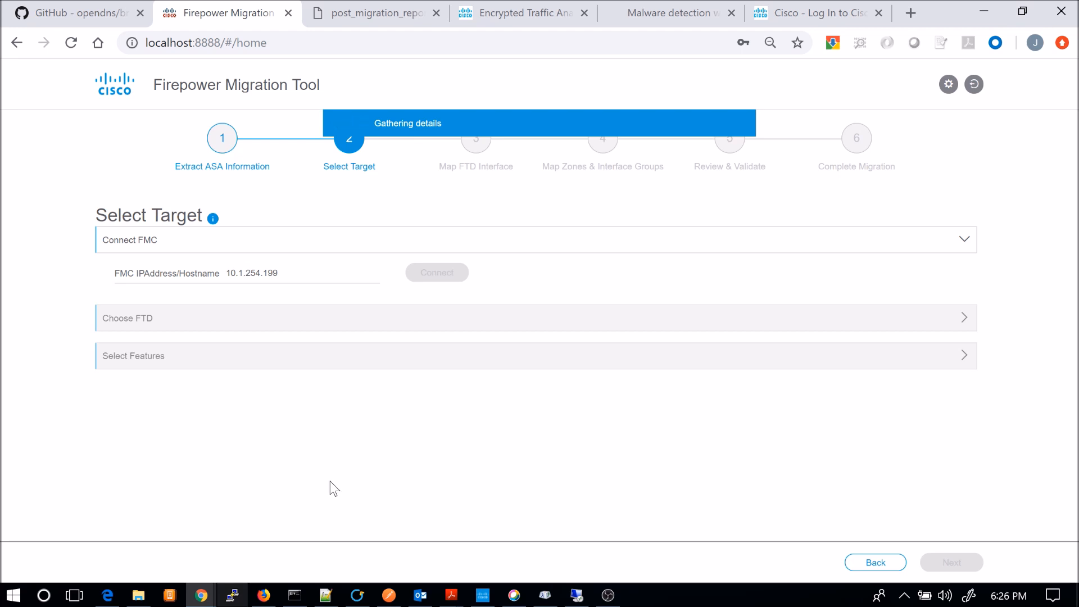
Choose FTDv1 (10.1.254.198) as the target device, keeping Interfaces, Routes and Access Control checked.
click(436, 272)
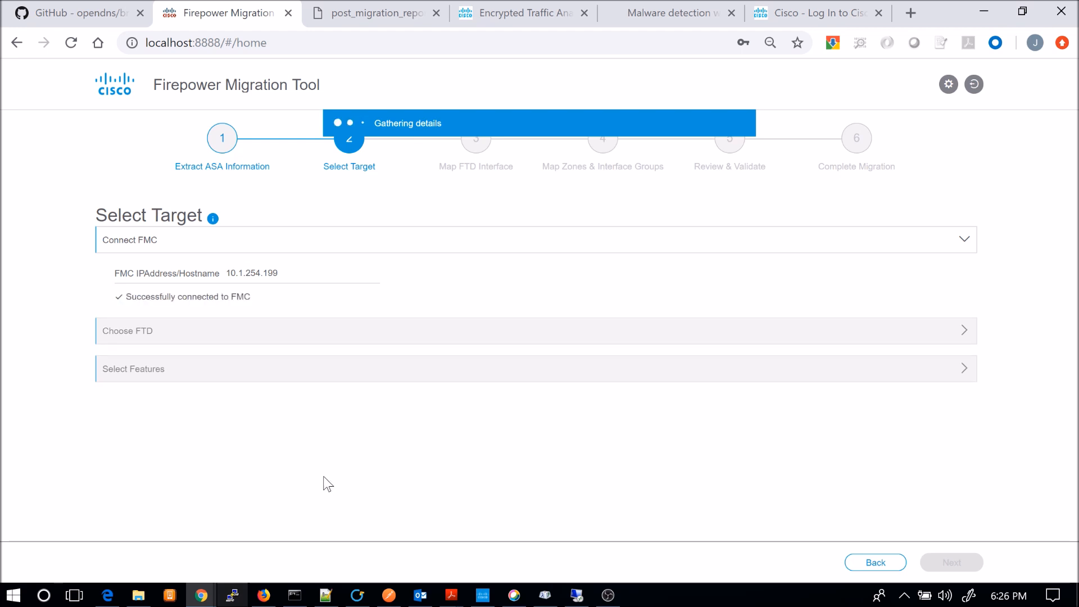
mouse_move(381, 442)
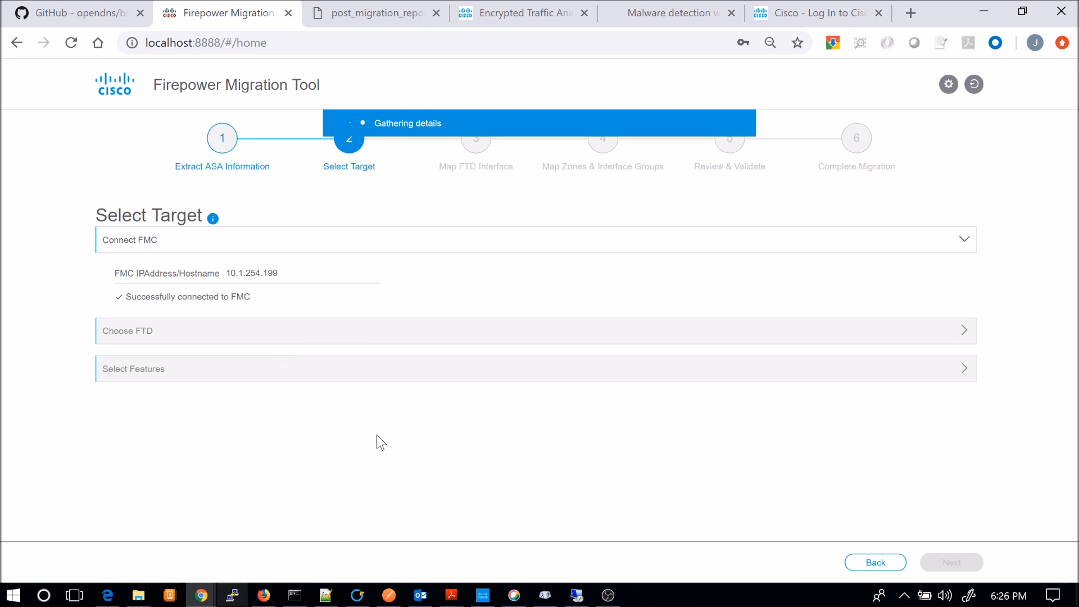
mouse_move(374, 445)
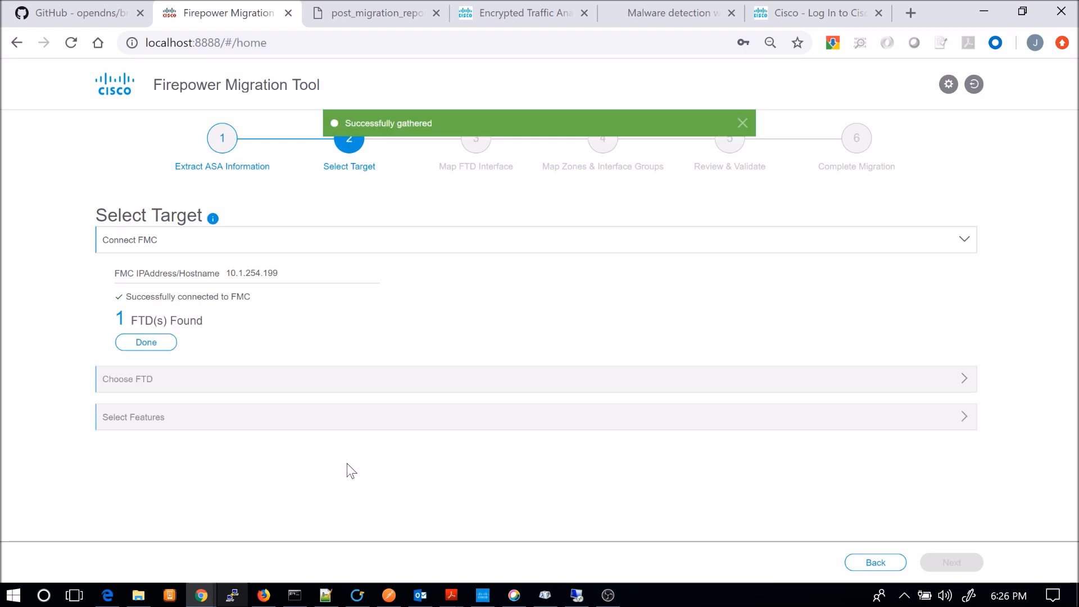
mouse_move(323, 398)
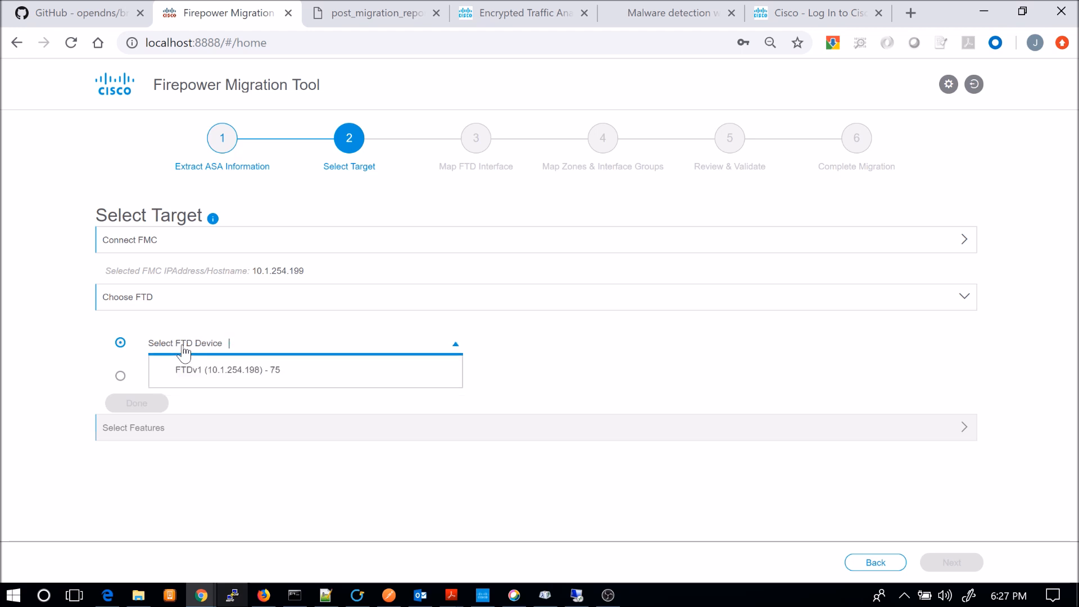
click(224, 370)
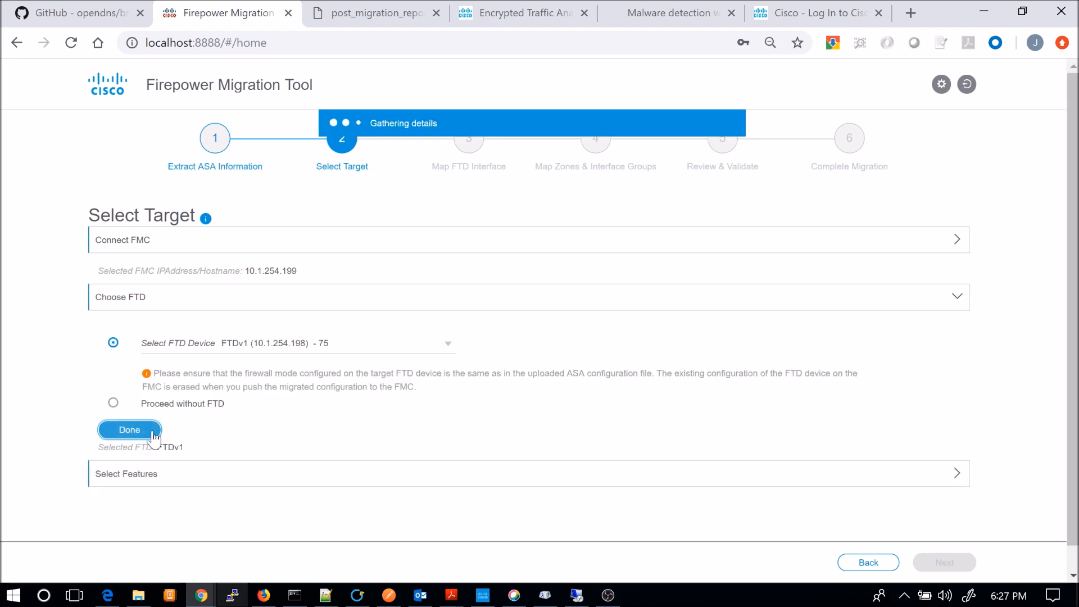
click(129, 430)
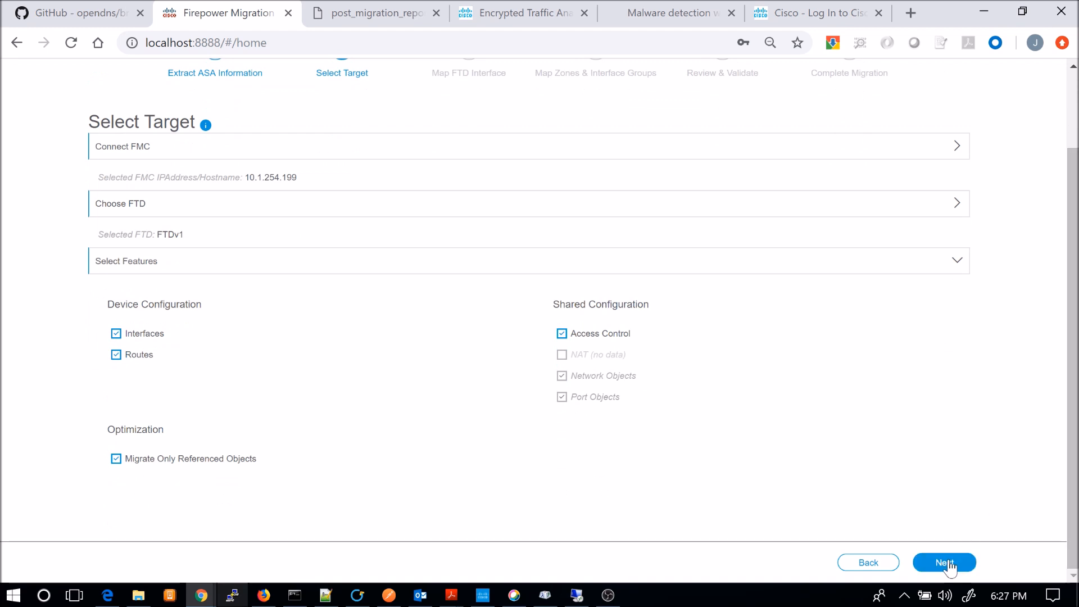
Accept the GigabitEthernet0/0–0/2 interface mappings and continue to security zone mapping.
click(944, 562)
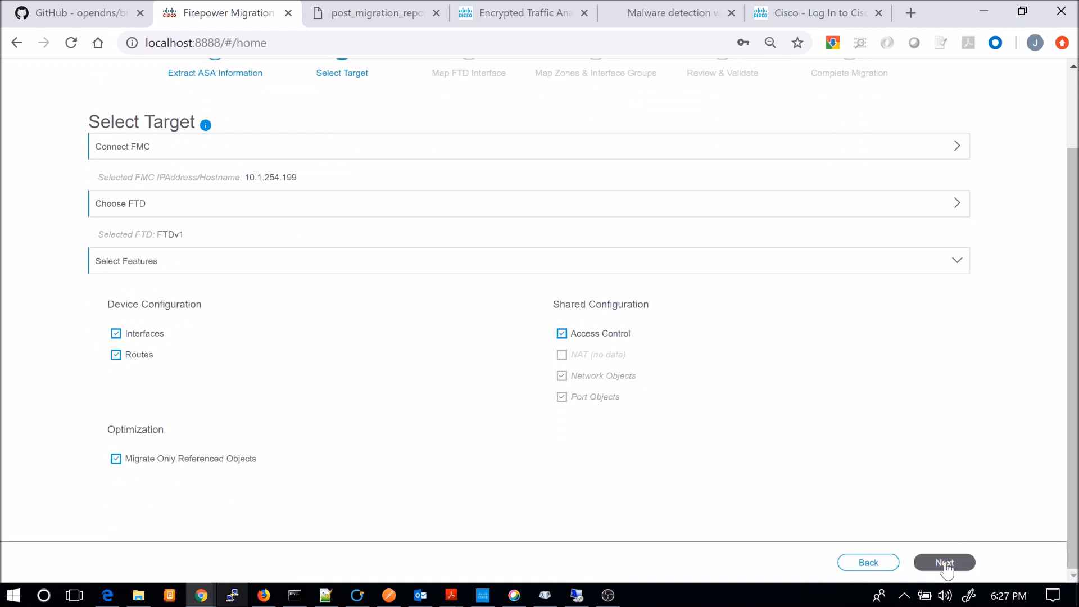
click(945, 562)
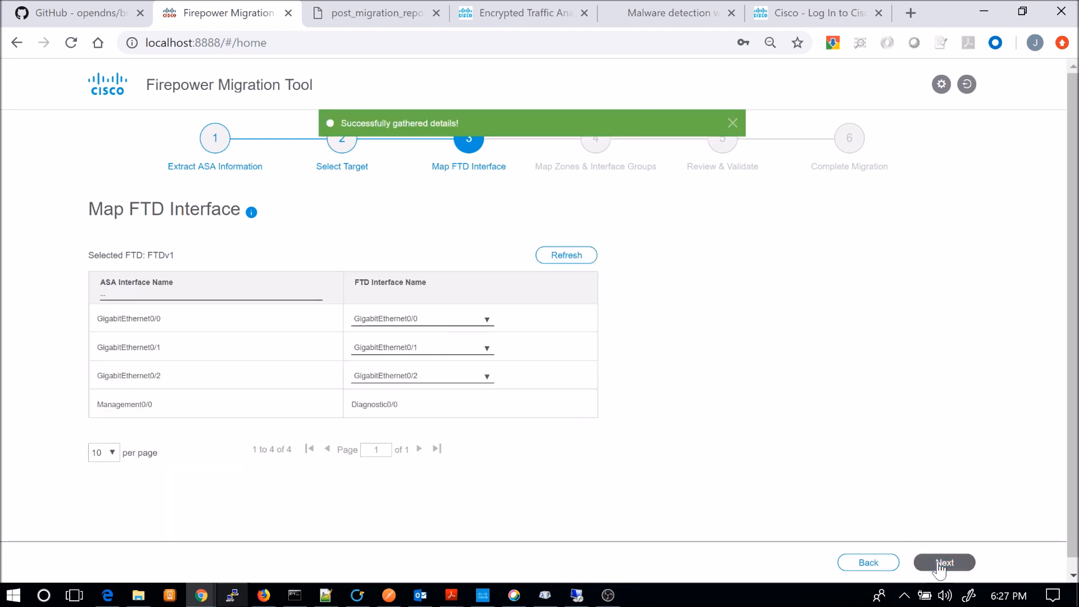
click(945, 562)
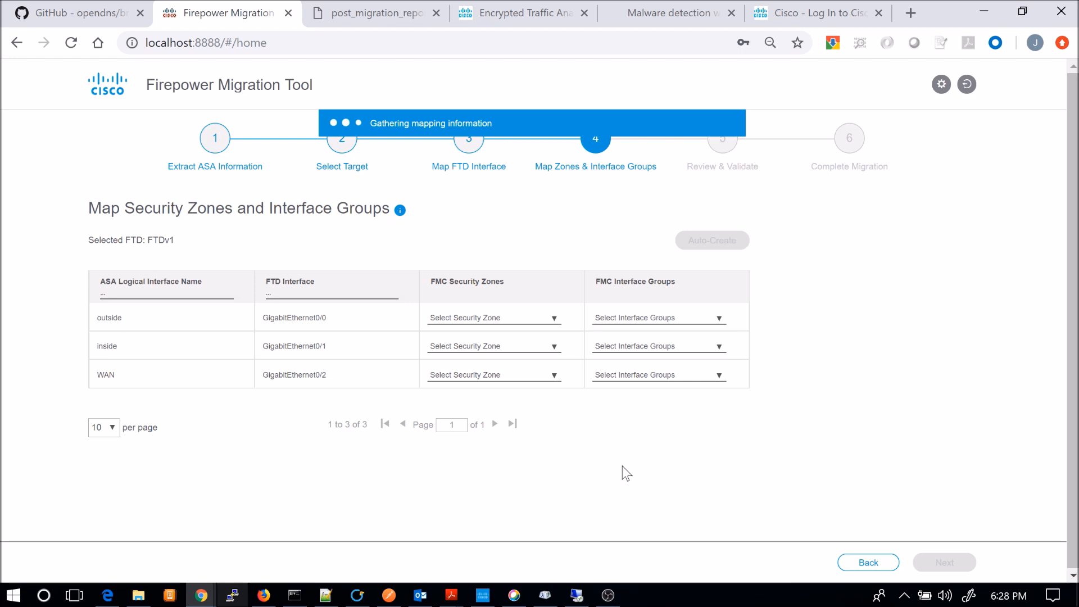
mouse_move(634, 468)
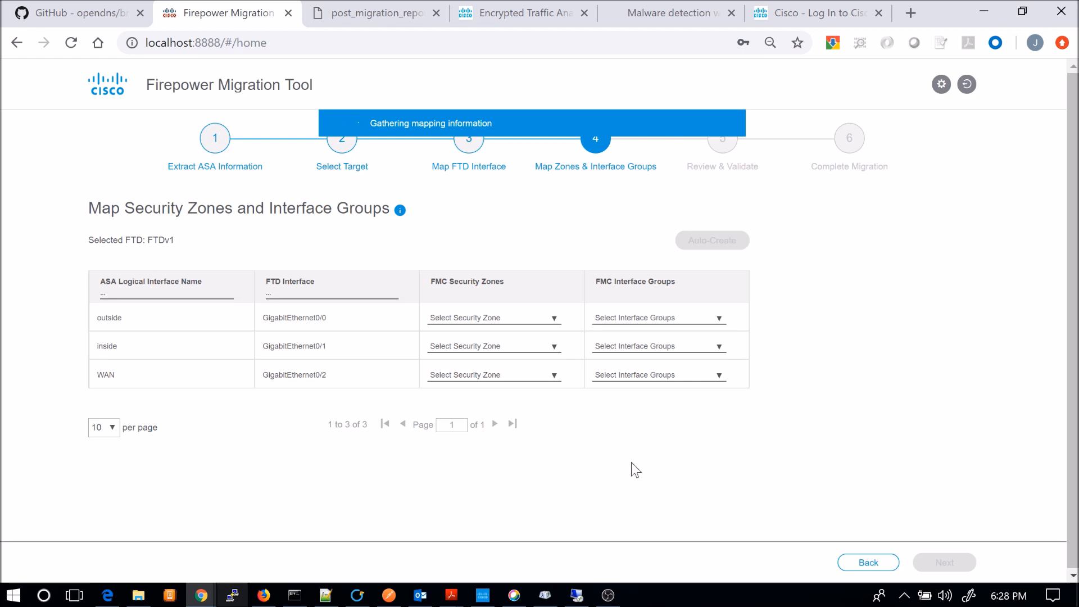
Auto-create zones and interface groups for outside, inside and WAN, then continue to review.
click(713, 240)
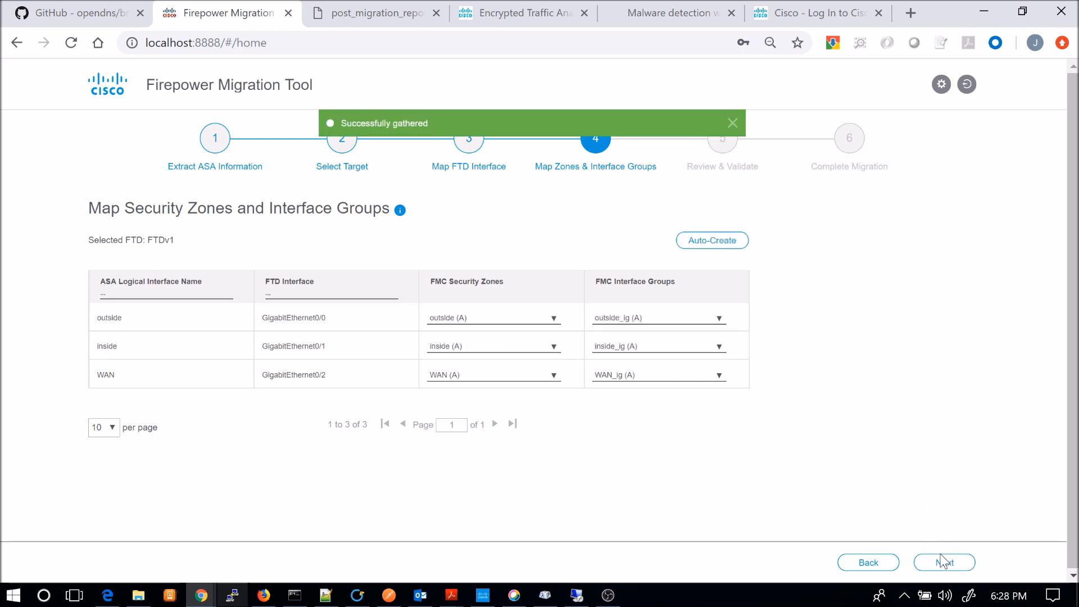
mouse_move(821, 525)
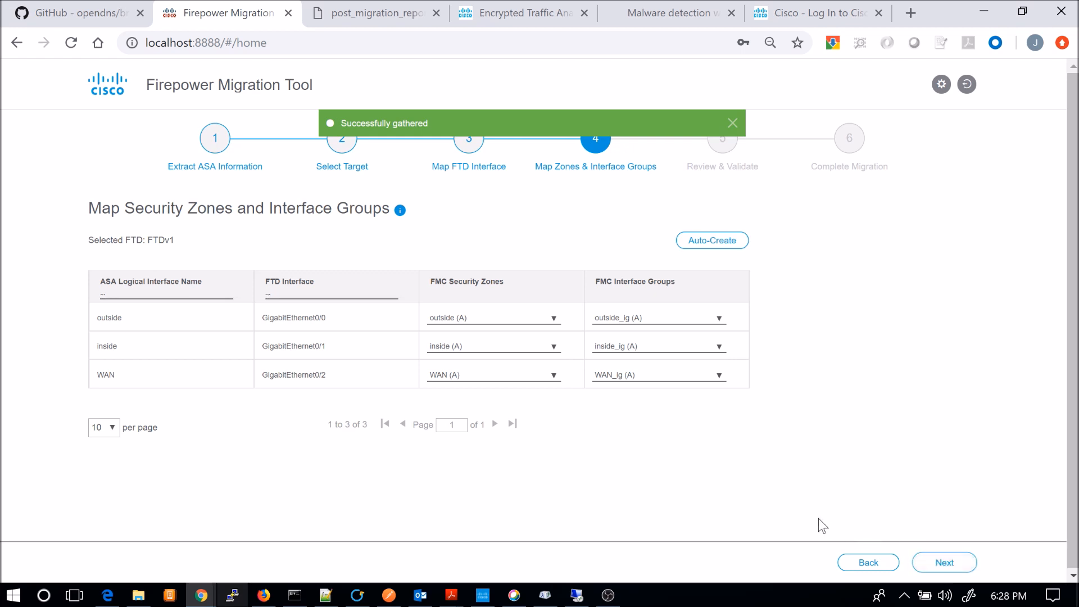
click(945, 562)
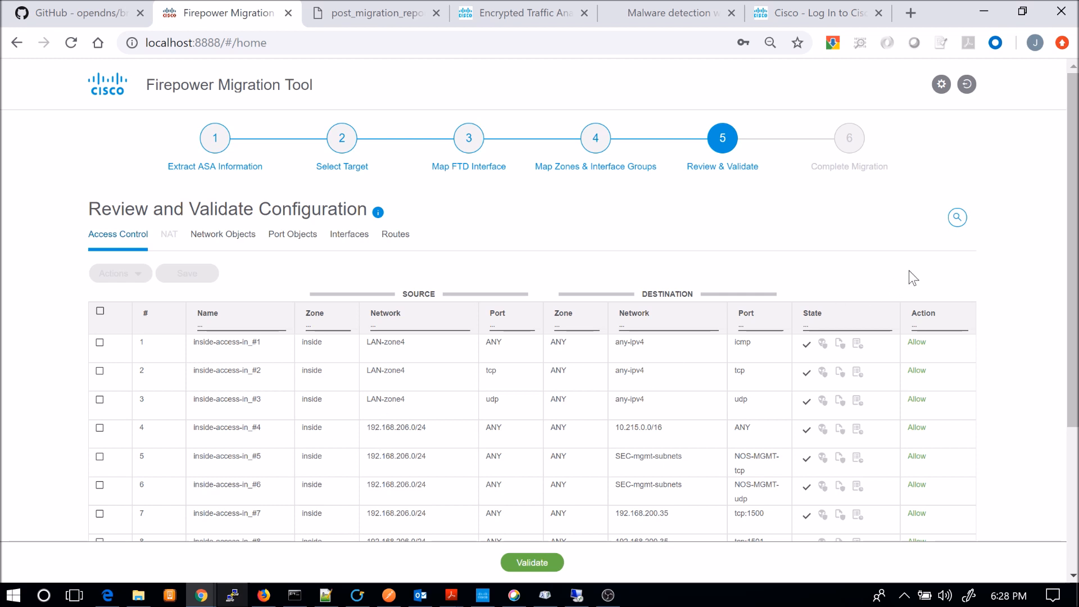
Review the migrated network objects, port objects and the four interfaces with their zones and IPs.
scroll(down, 3)
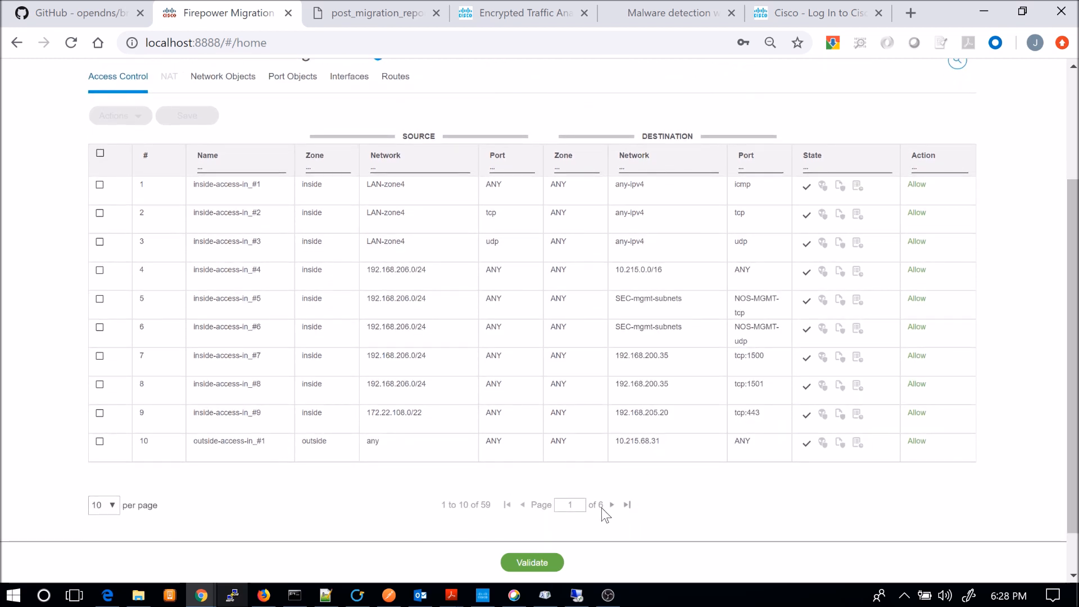
click(222, 76)
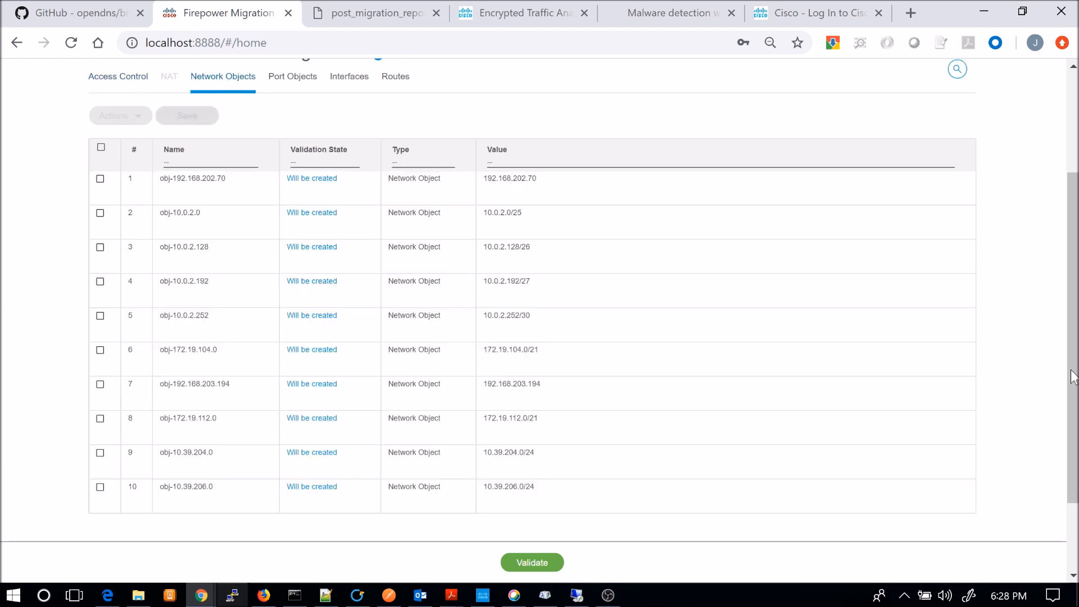
scroll(down, 3)
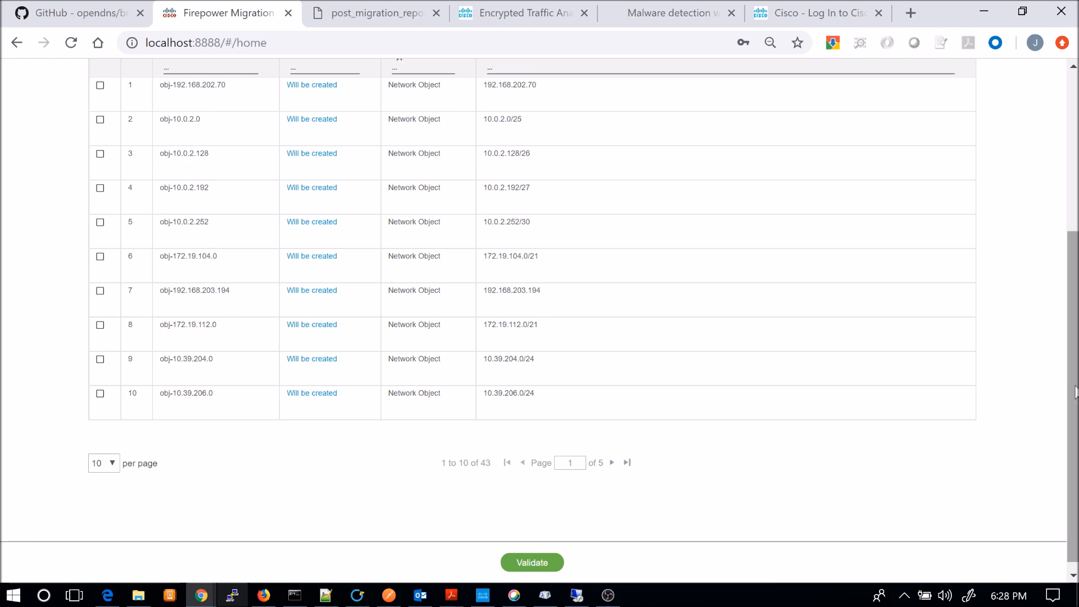
click(293, 184)
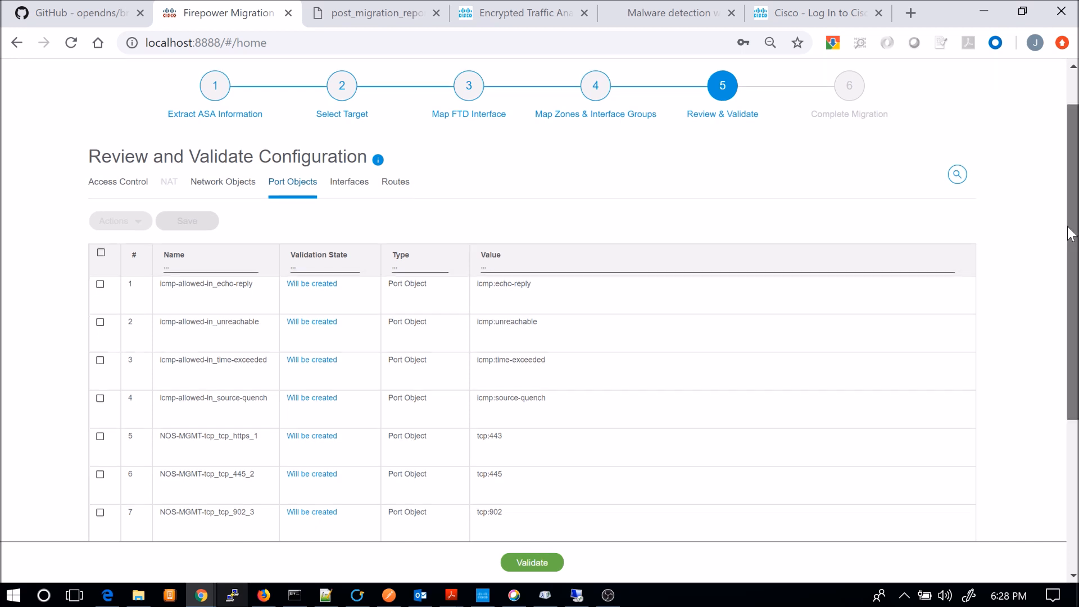
scroll(down, 3)
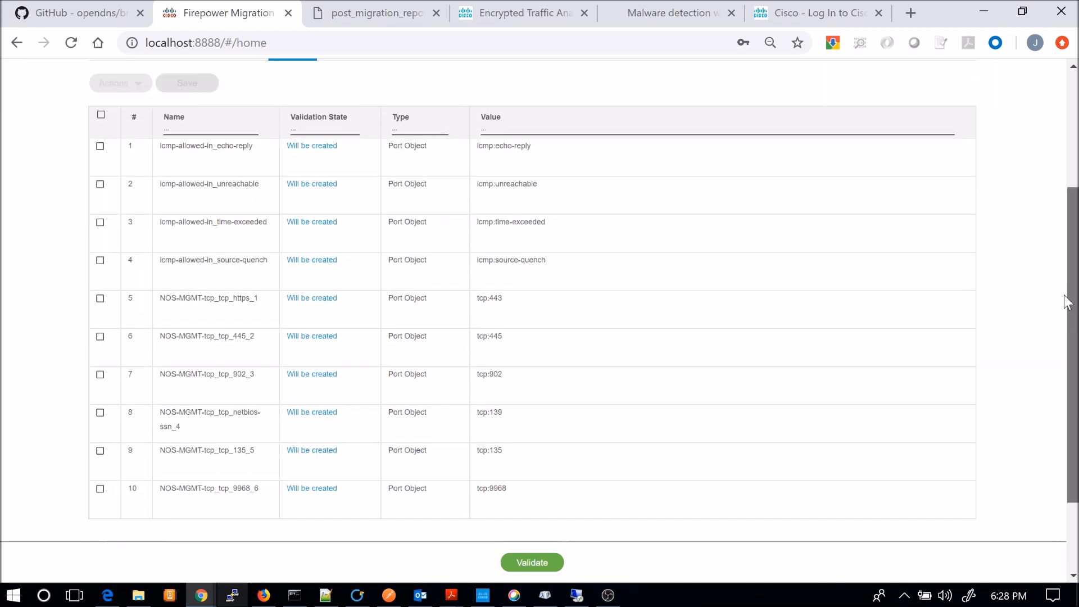
click(356, 234)
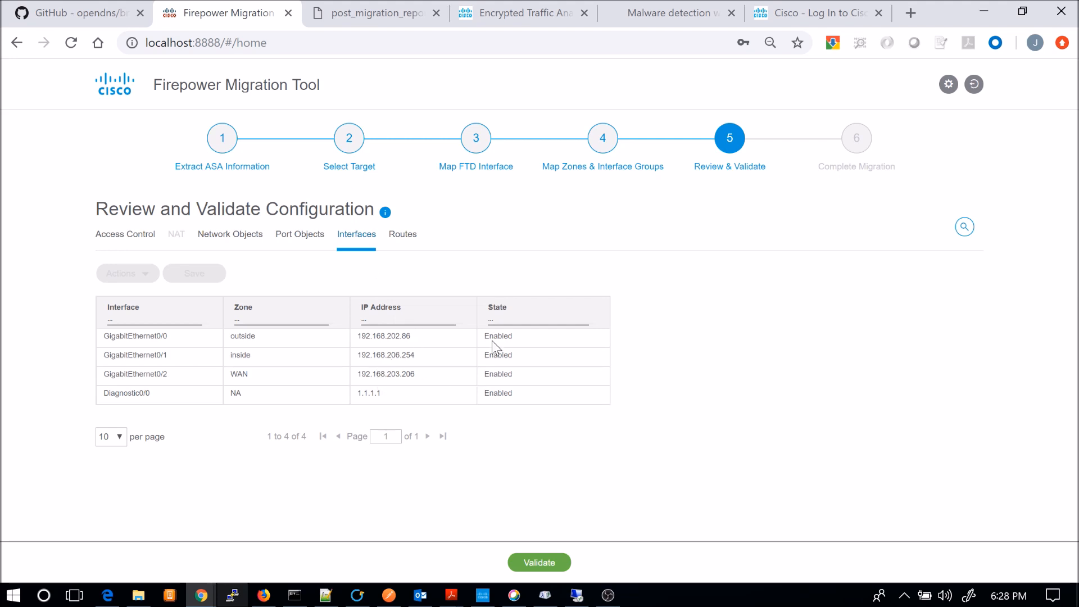
Review the static routes, validate the configuration successfully and push it to FTDv1.
click(396, 234)
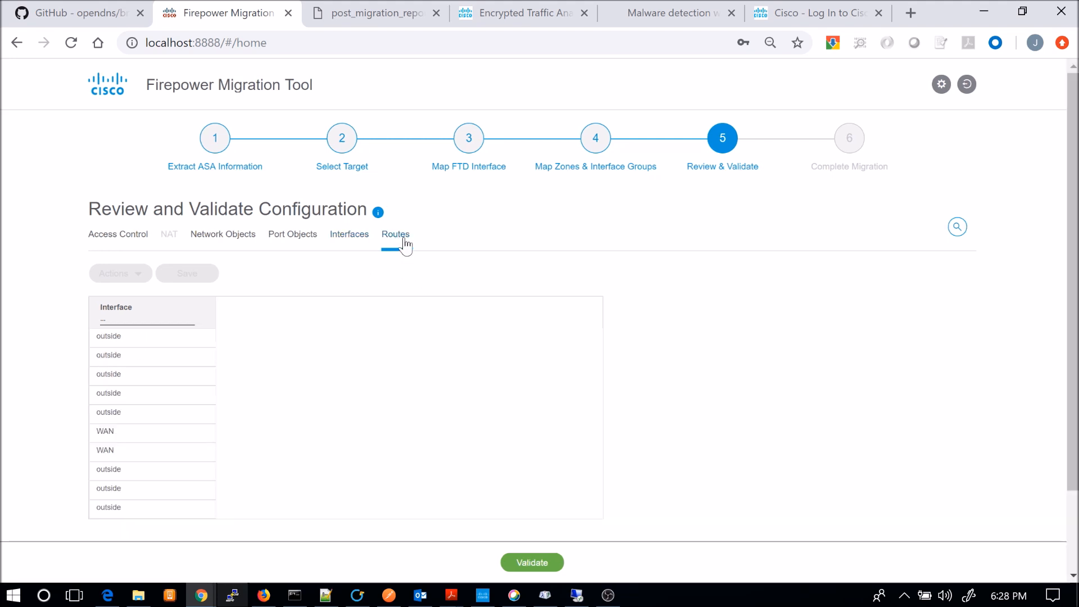
click(396, 234)
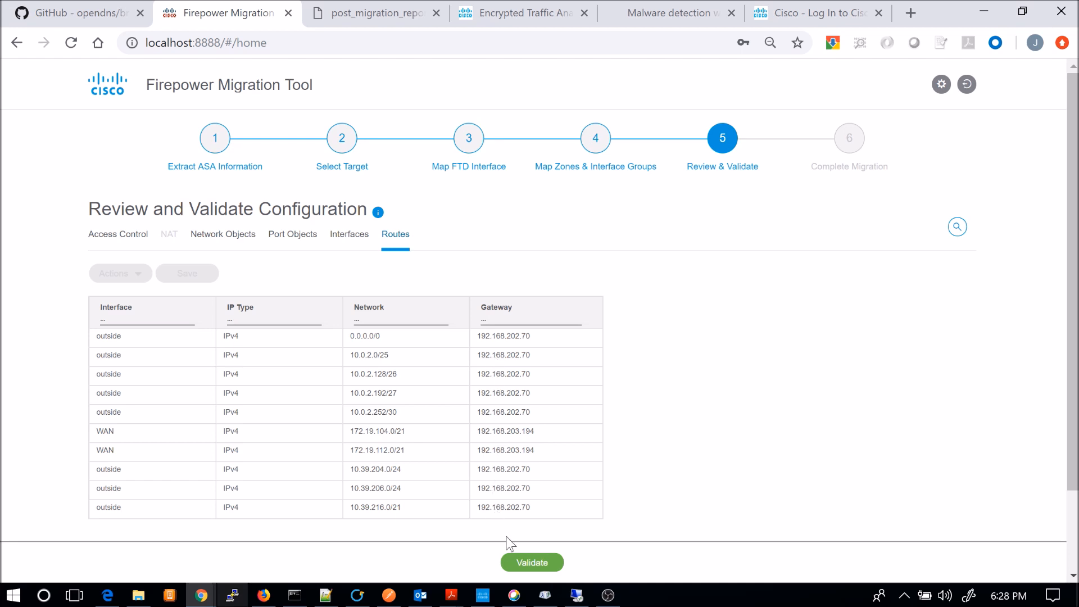
mouse_move(544, 567)
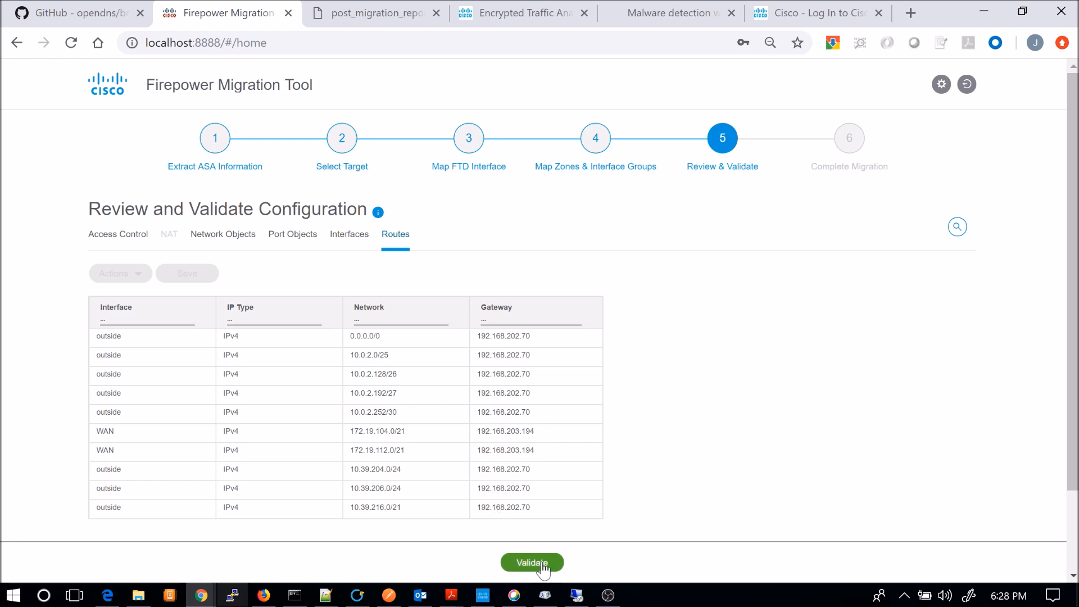
click(531, 562)
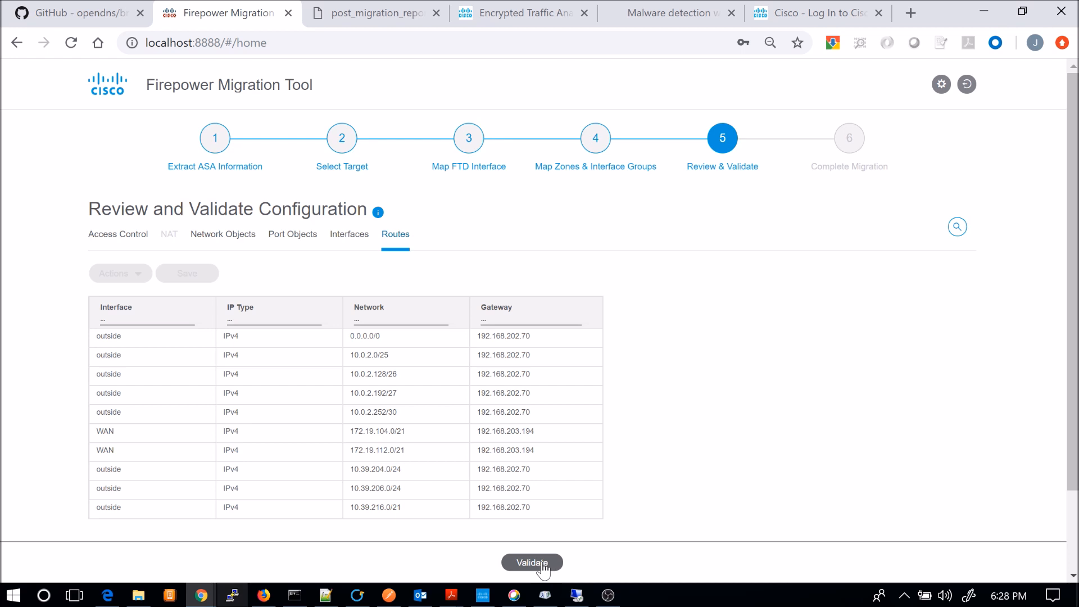
click(533, 563)
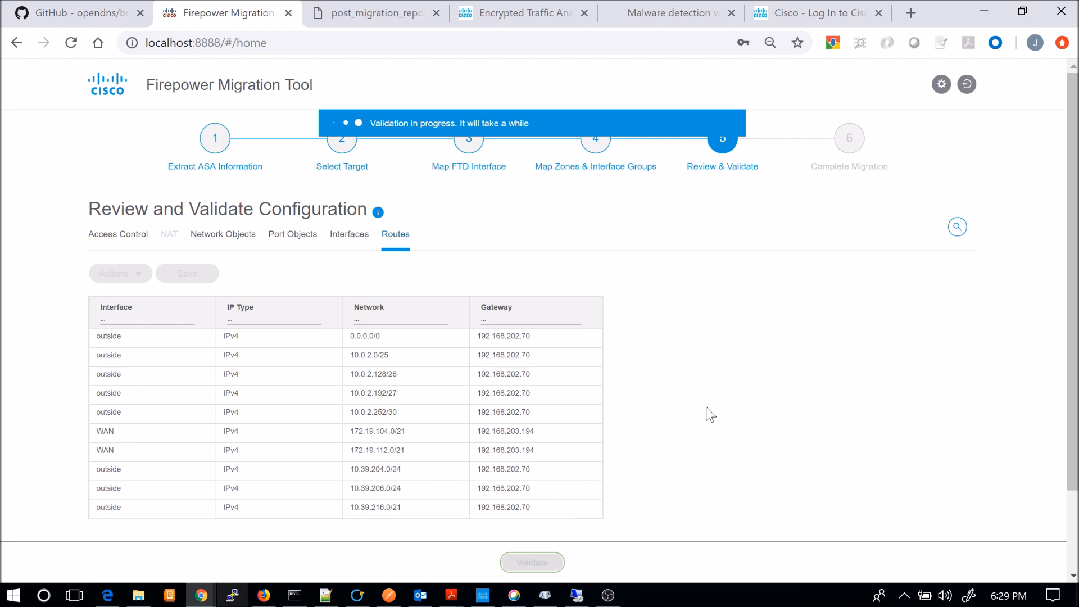
mouse_move(708, 412)
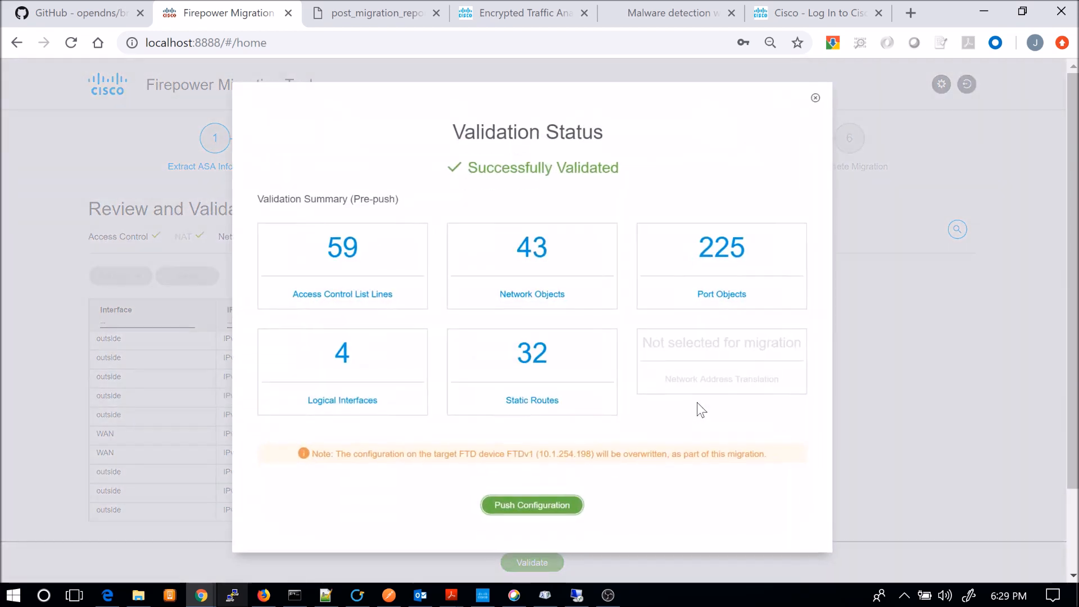
mouse_move(621, 351)
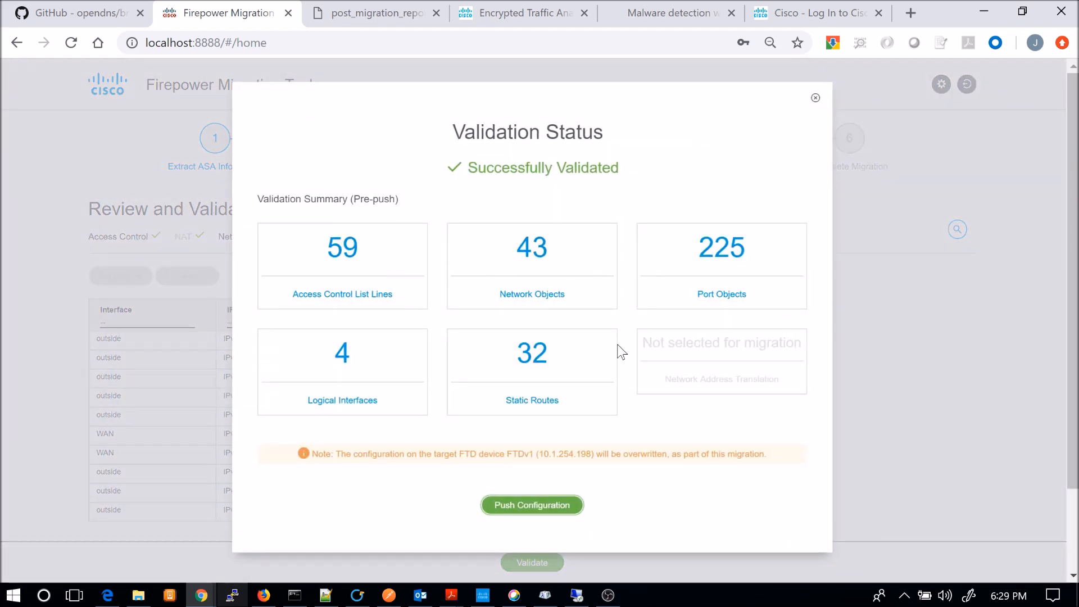
click(533, 505)
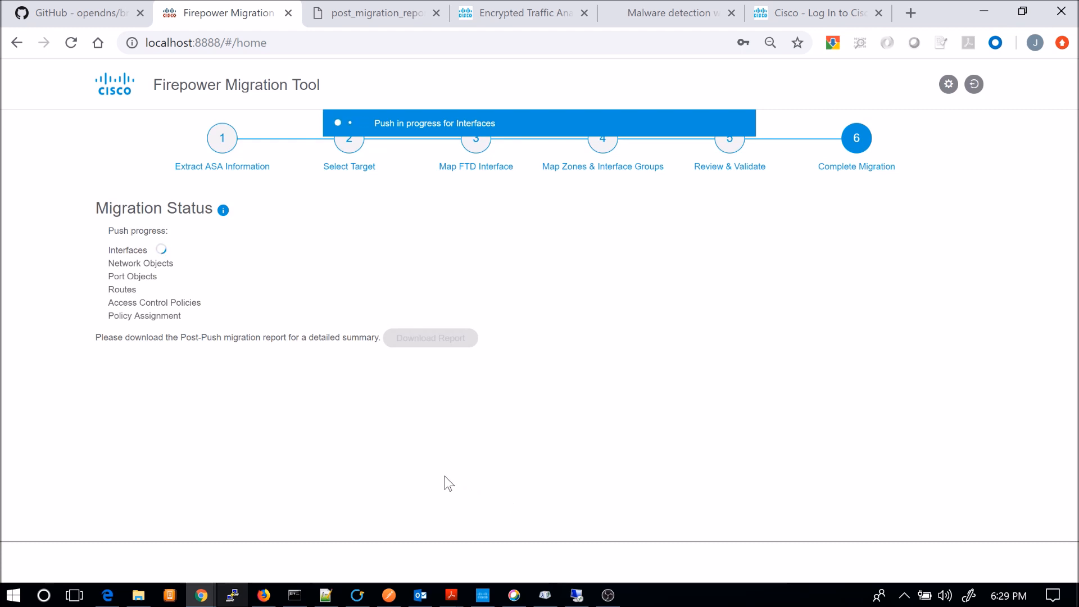
mouse_move(442, 481)
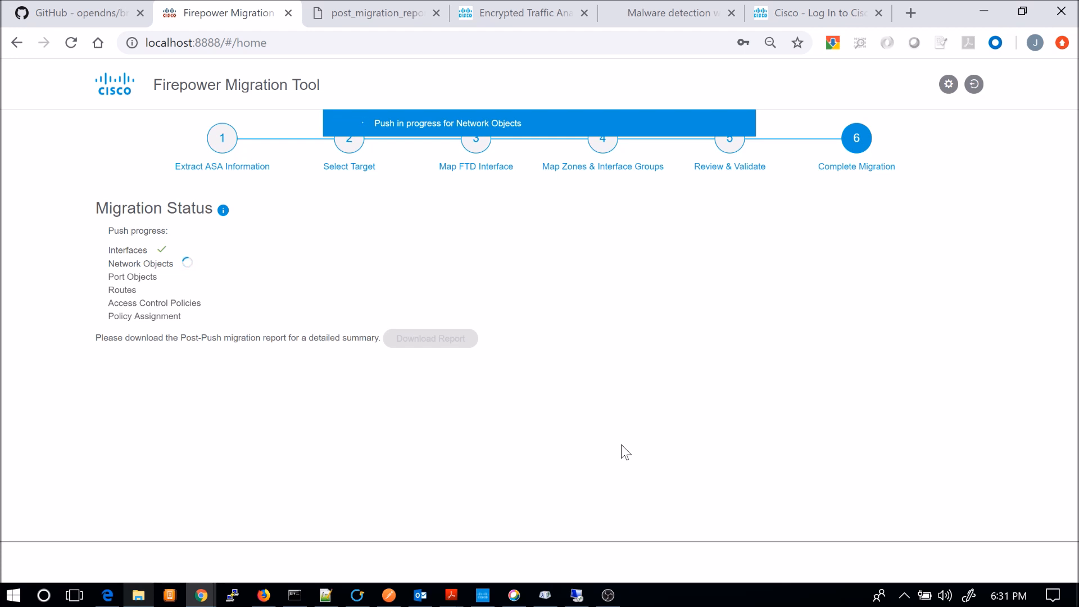
mouse_move(607, 595)
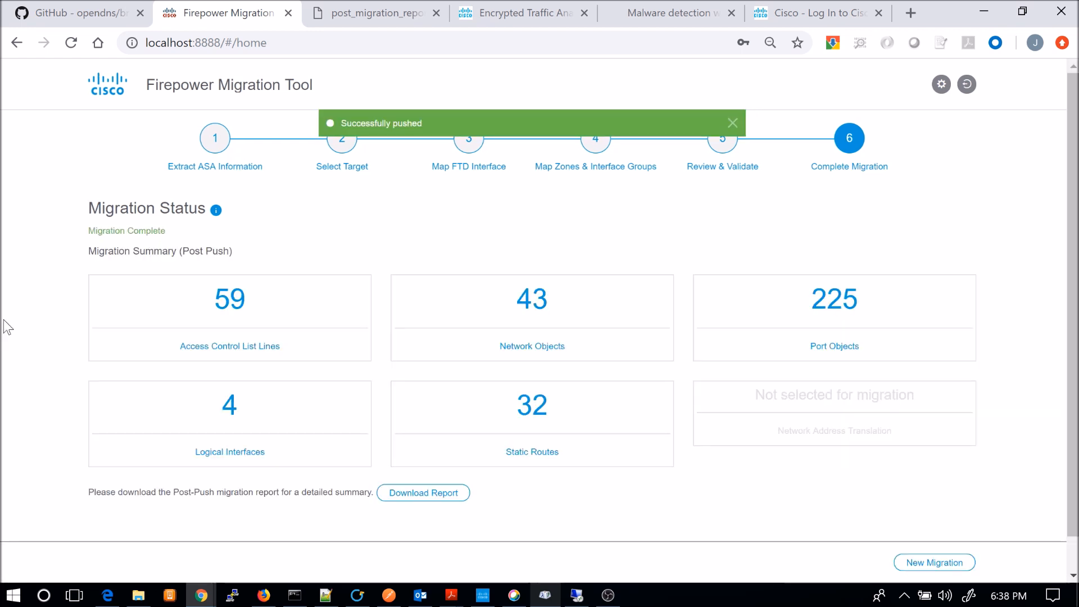
mouse_move(245, 409)
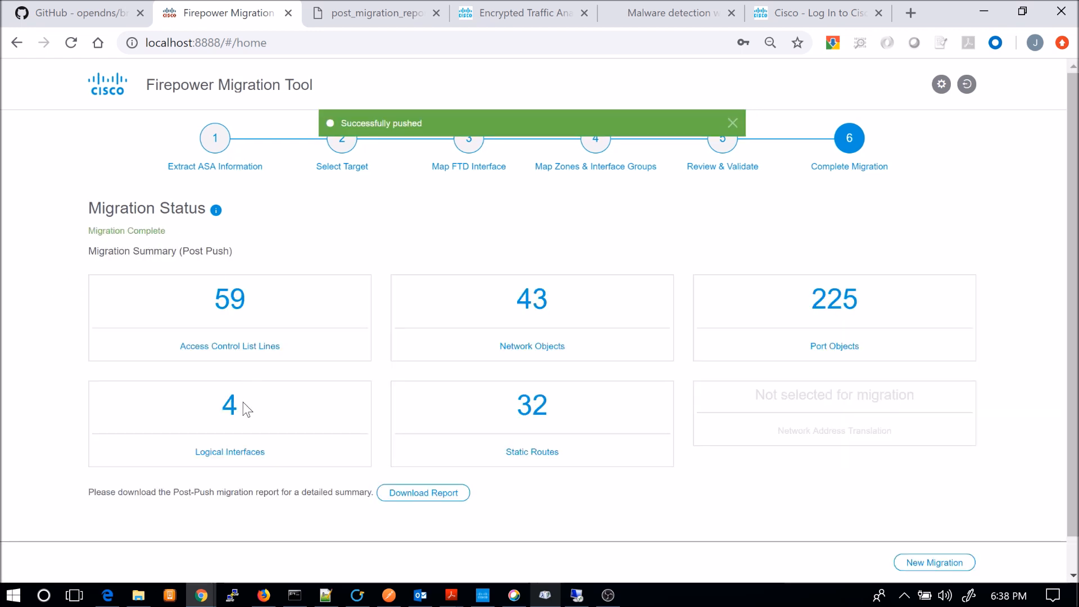
mouse_move(547, 476)
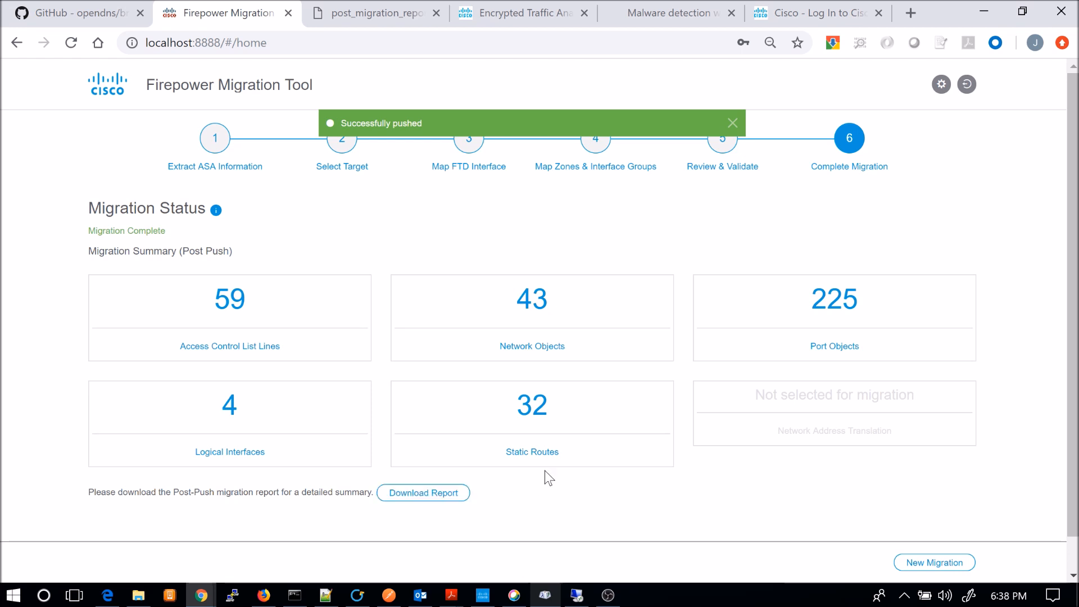
Log in to the management center and proceed past the Existing Session Detected warning.
click(733, 123)
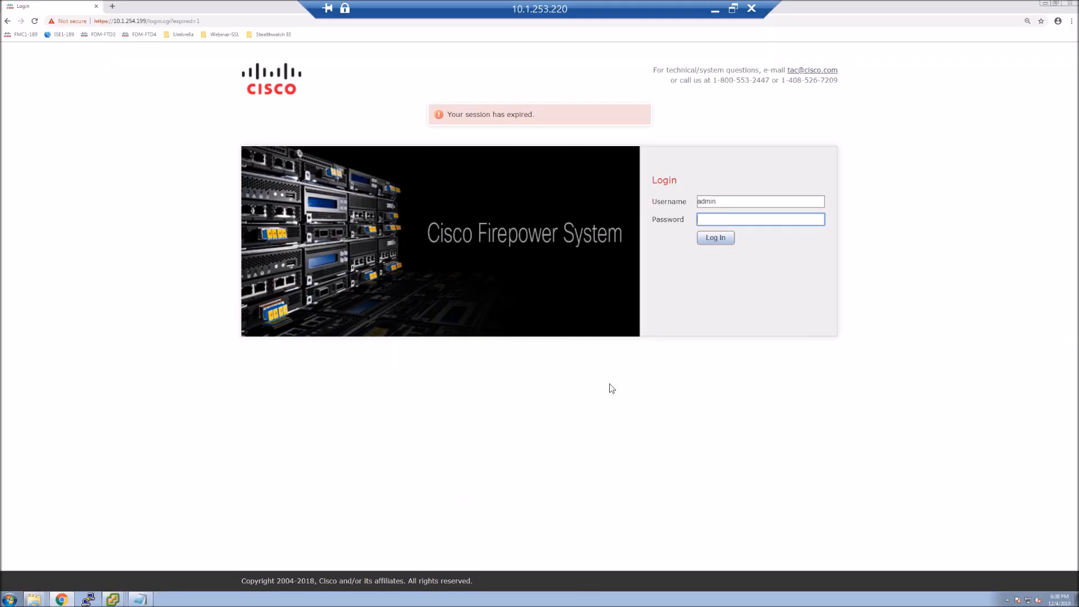
click(760, 219)
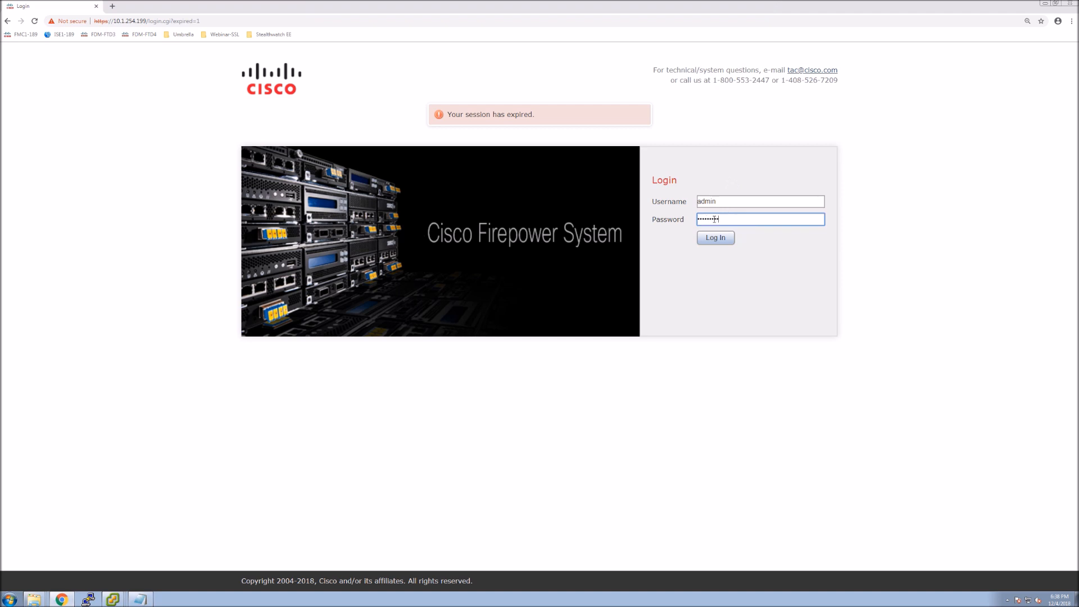
click(715, 237)
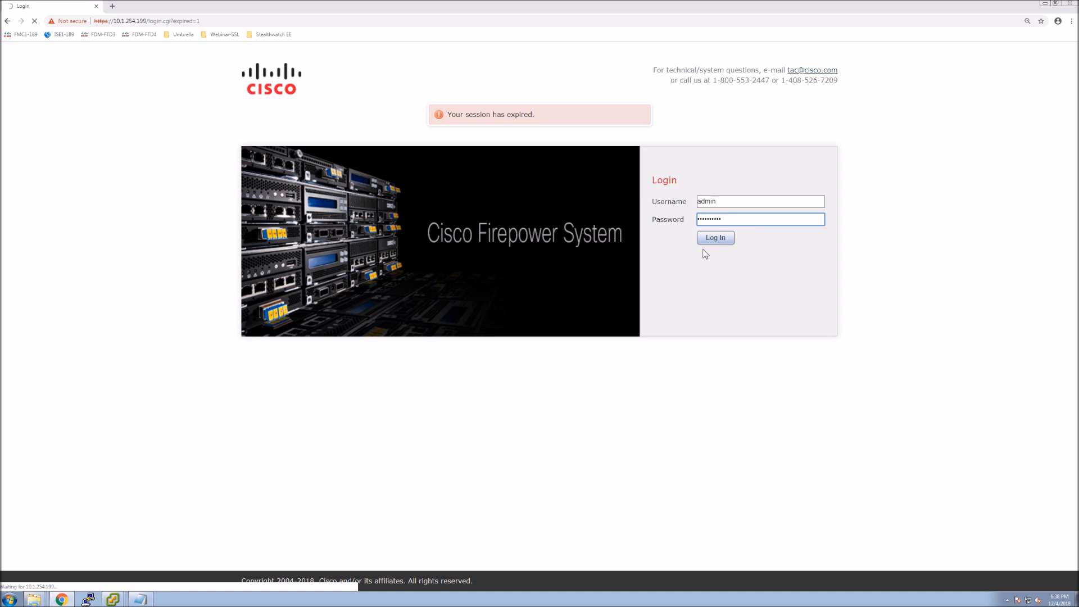
click(715, 238)
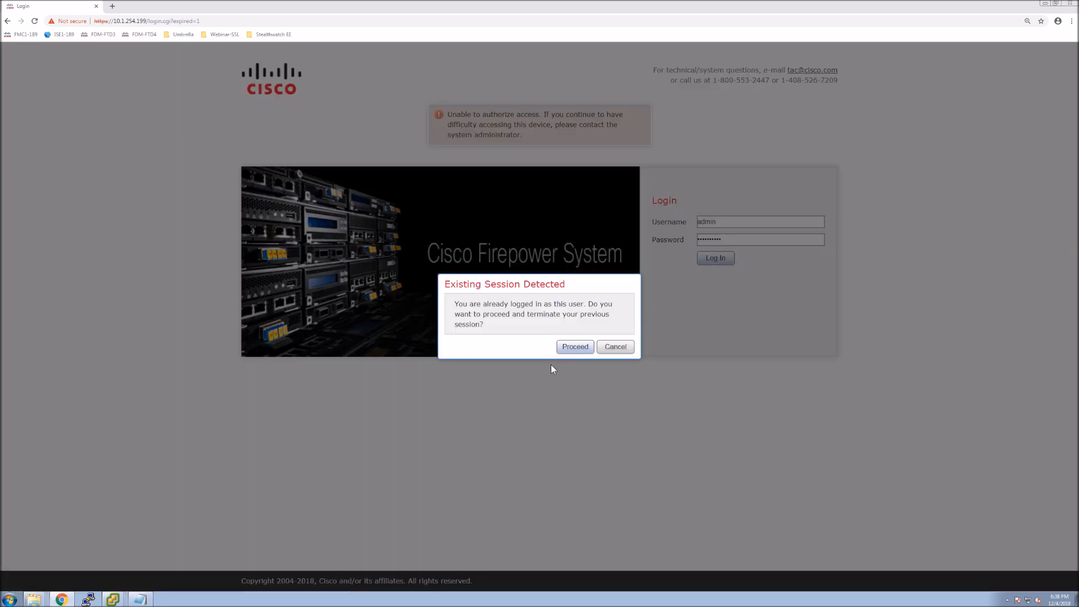
click(574, 346)
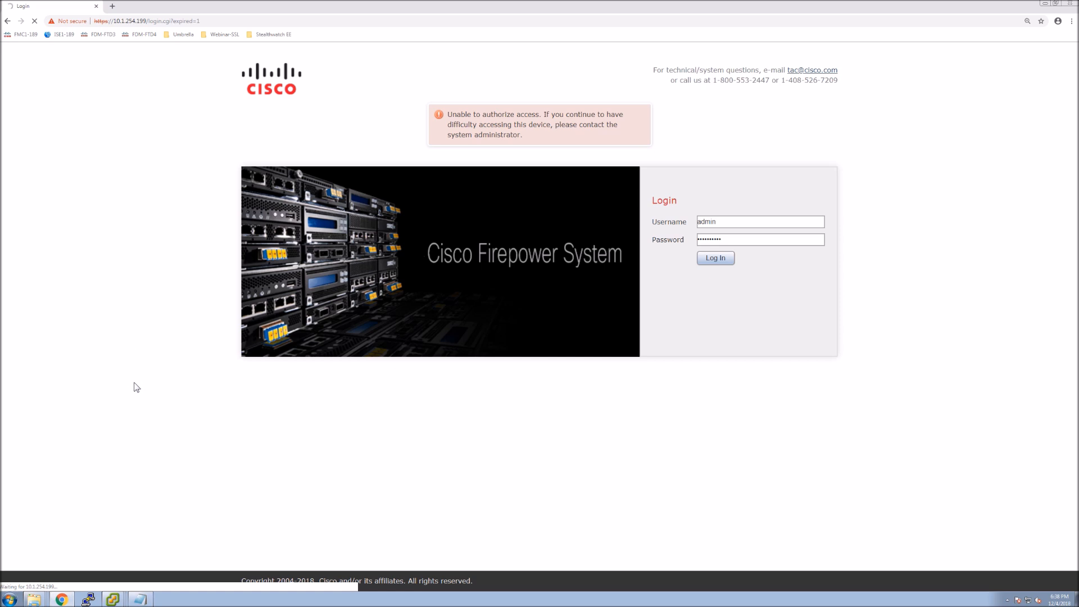
mouse_move(83, 371)
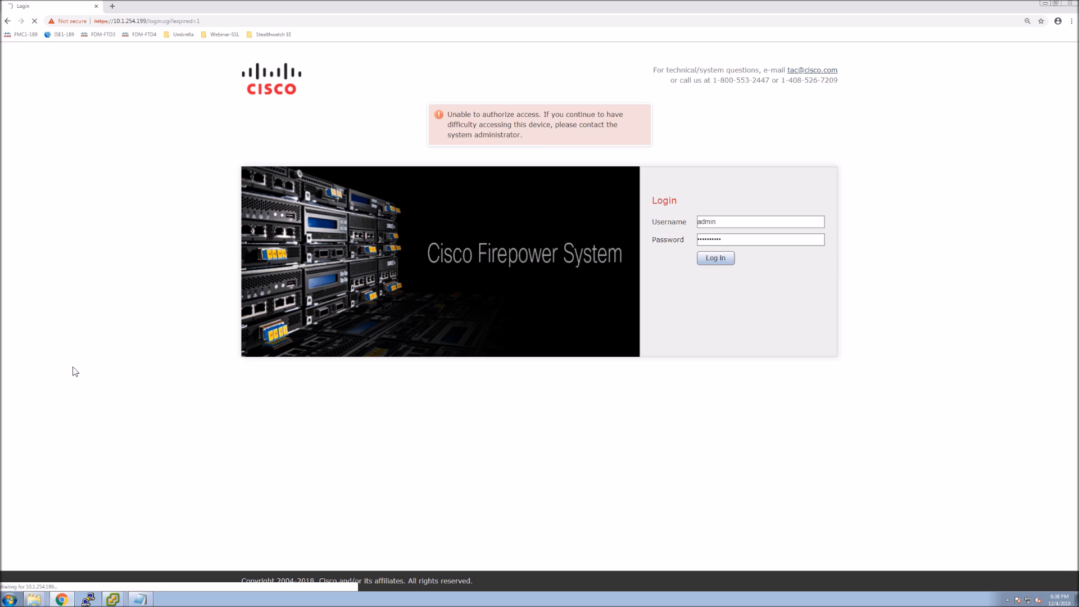
Navigate to Objects > Object Management to reach the Network object list.
click(715, 259)
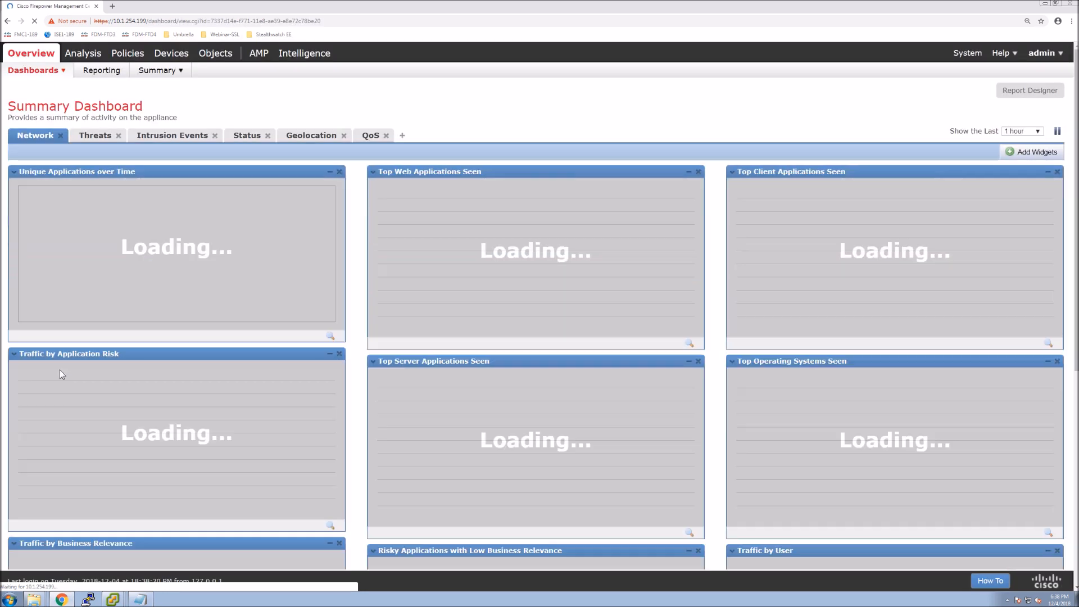
click(216, 53)
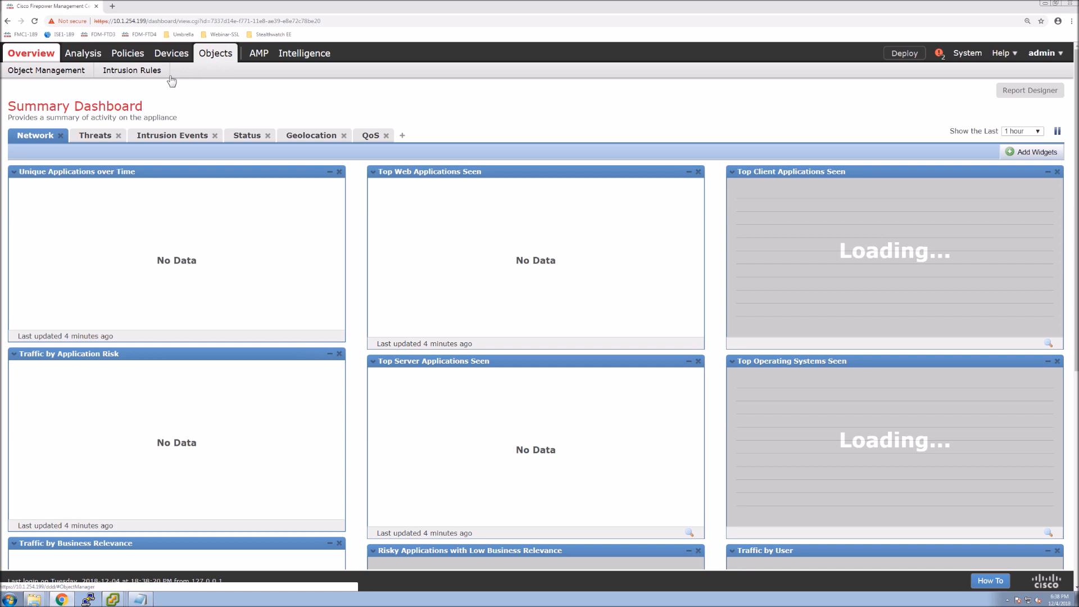
click(46, 70)
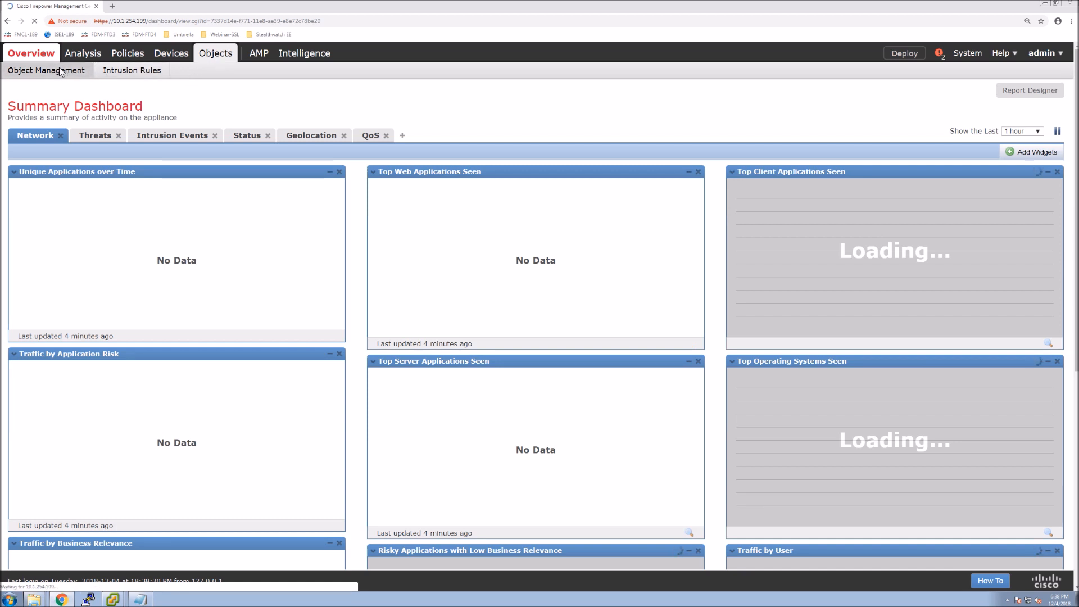
click(44, 70)
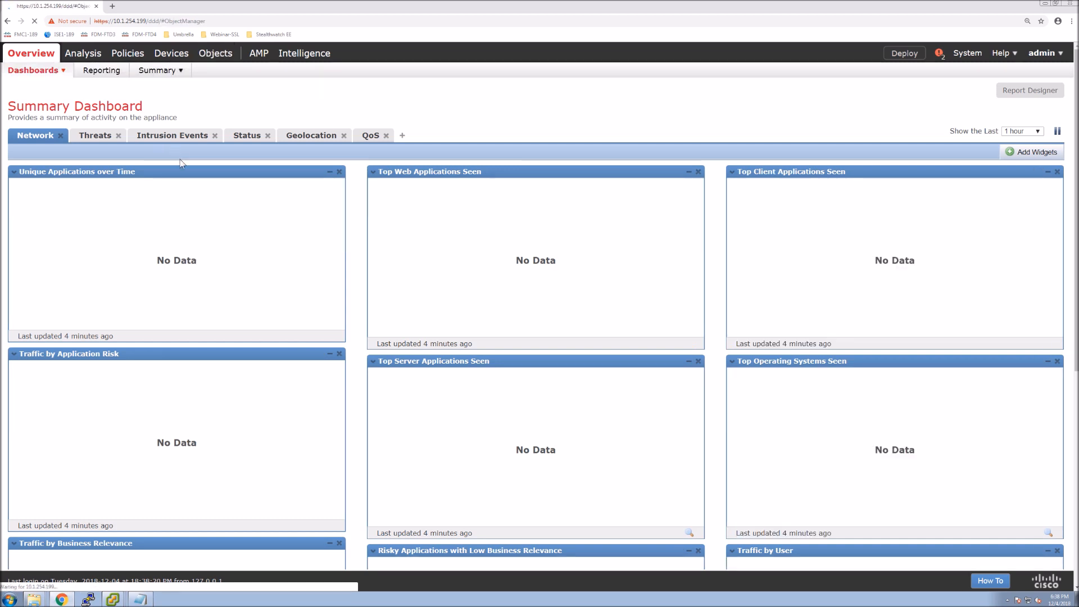
click(216, 53)
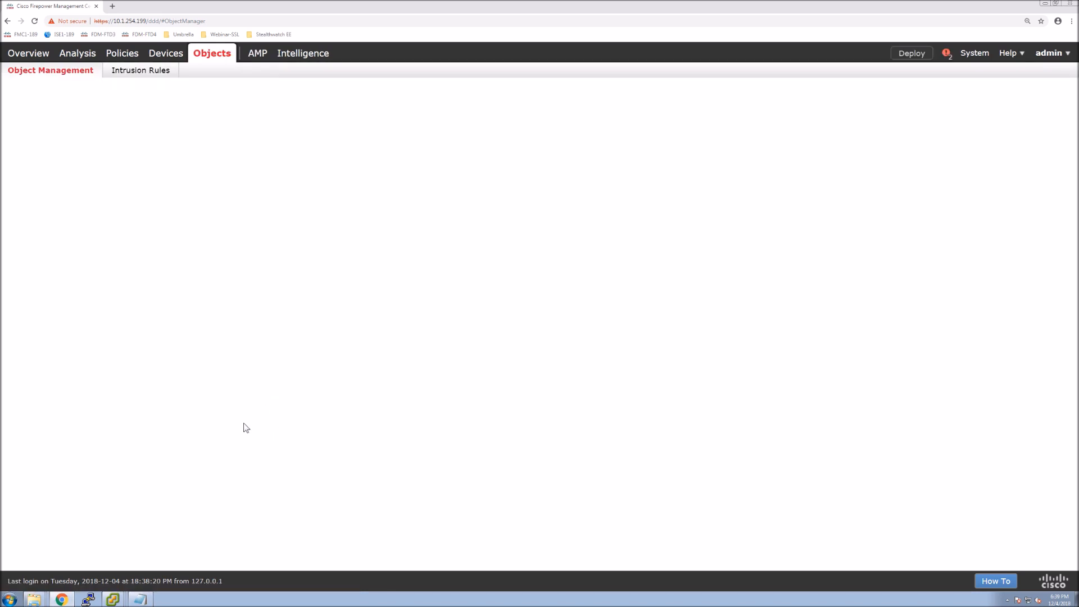
mouse_move(257, 319)
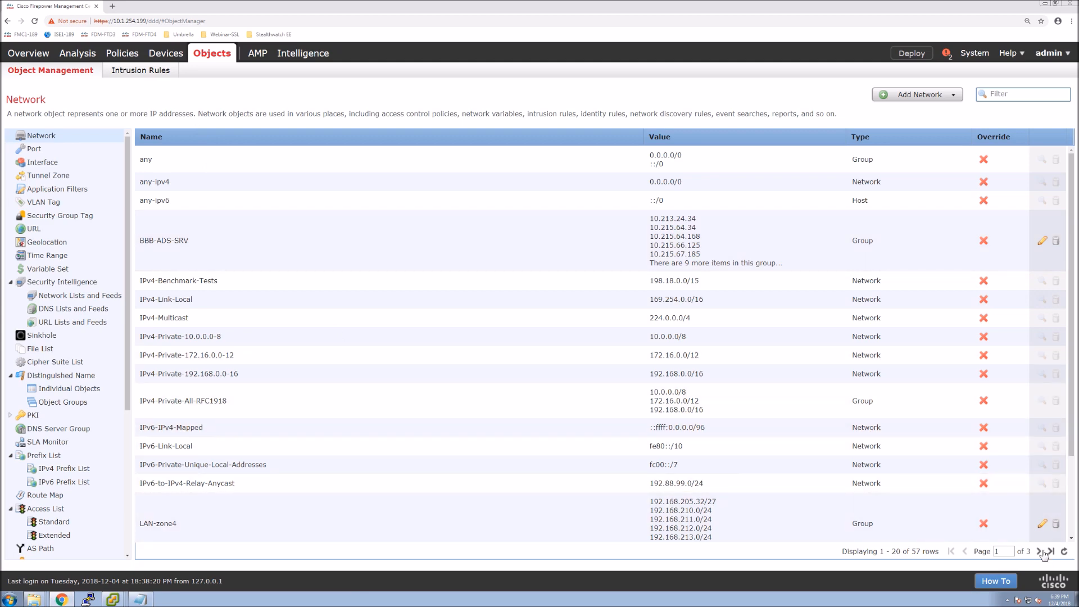
Page forward to the last page of the 57 migrated network objects.
click(1041, 551)
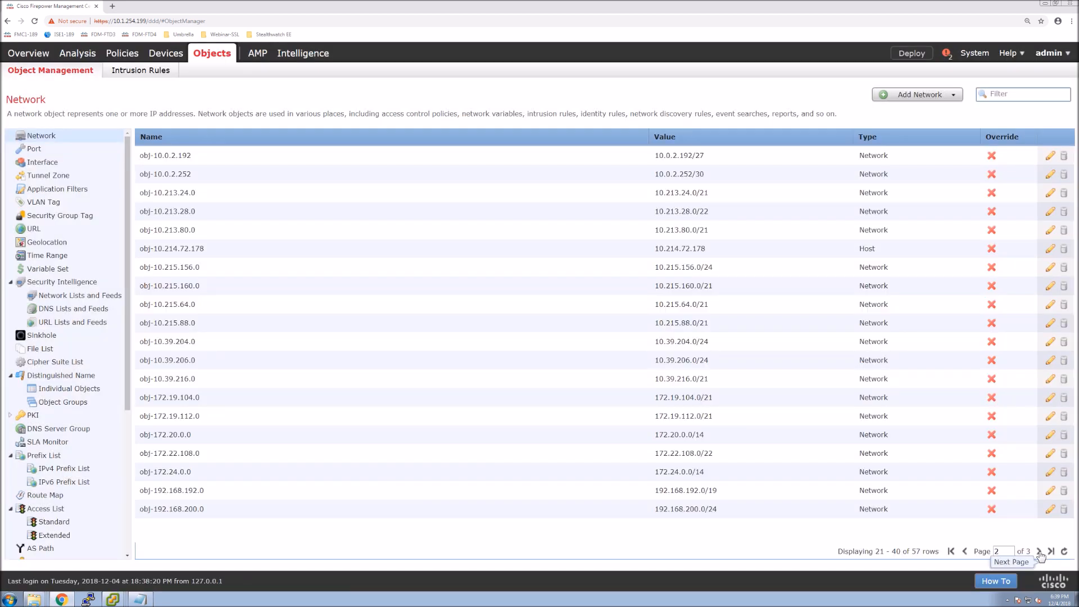
click(1043, 551)
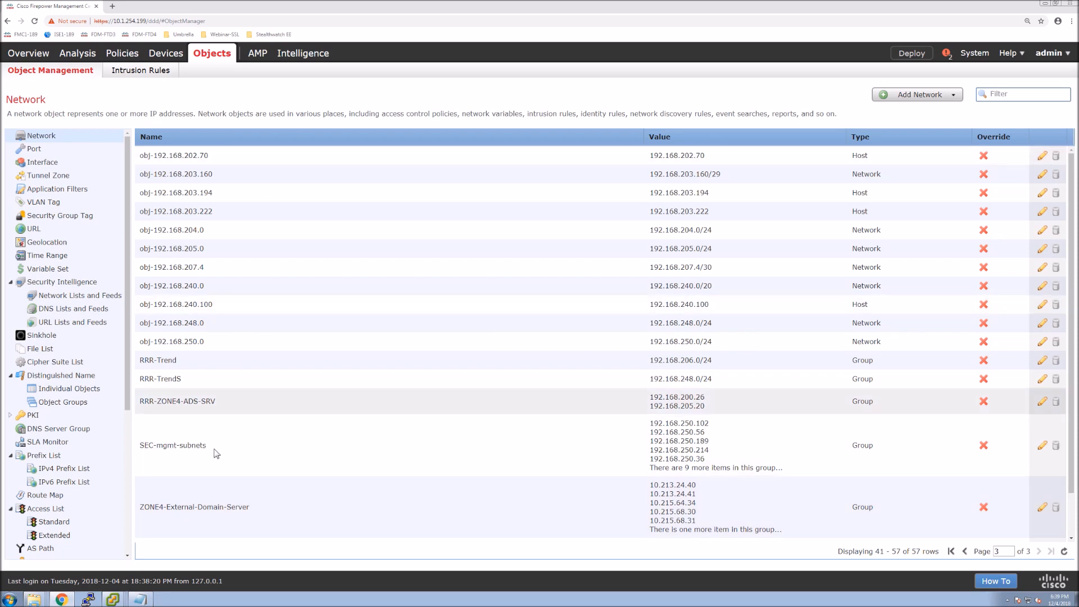
mouse_move(31, 148)
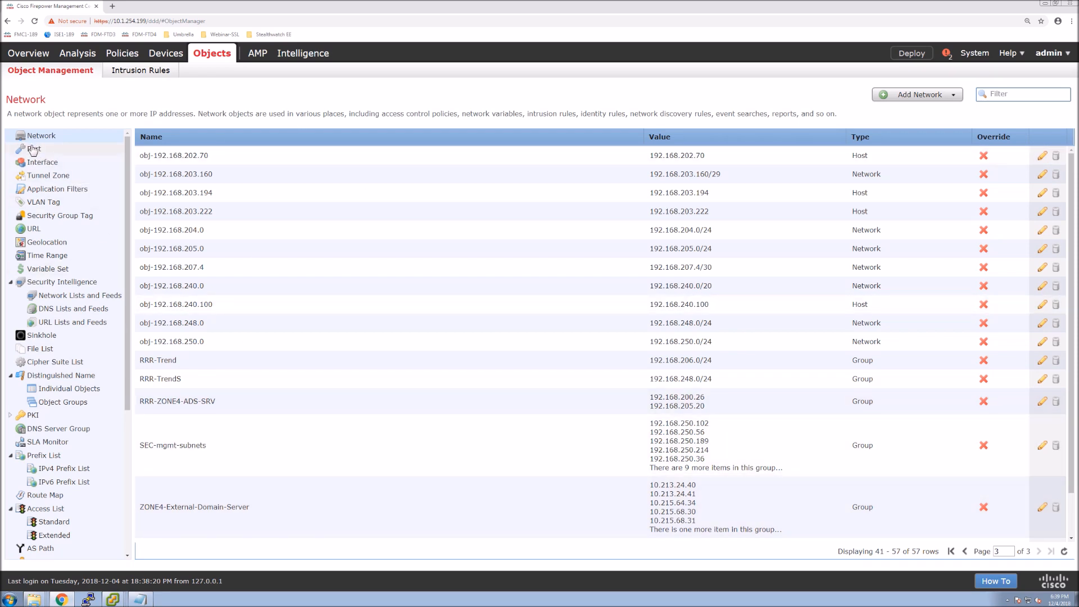
Review the Port objects, paging through the 254 entries.
click(34, 149)
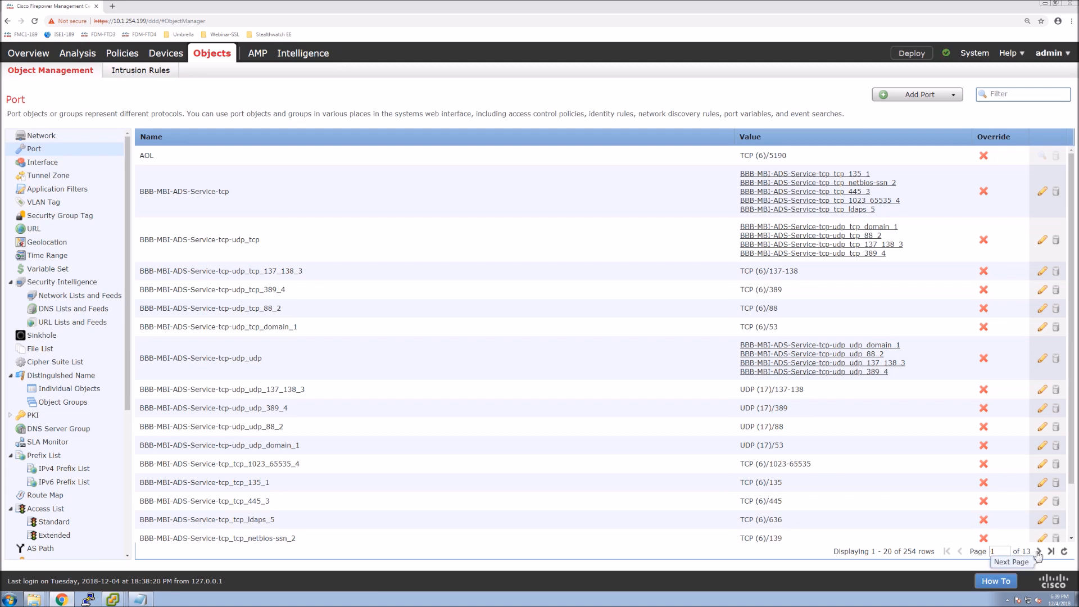
click(1045, 553)
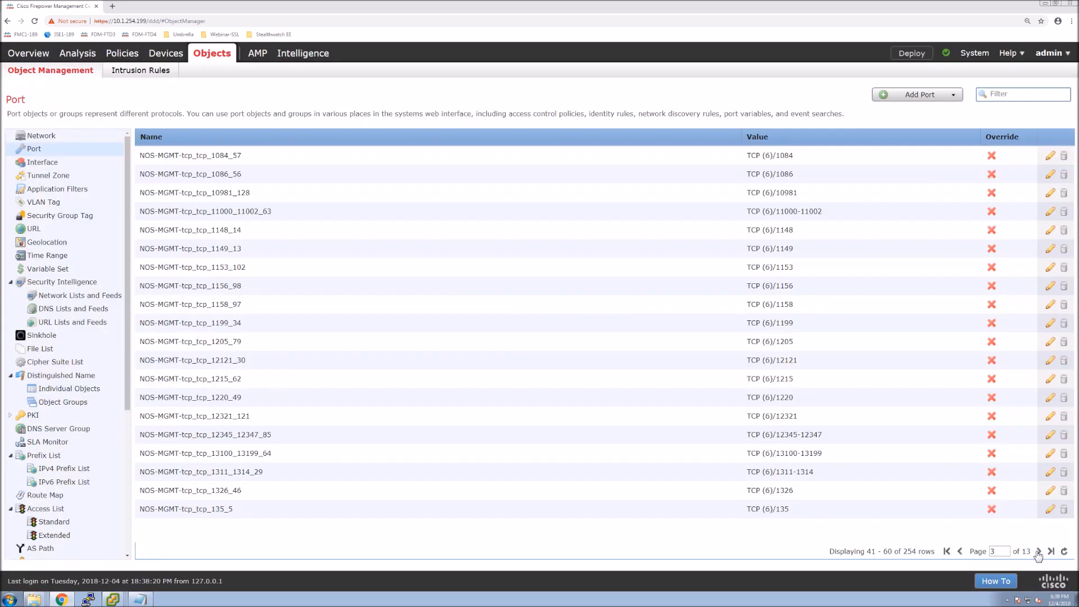
Review Interface objects, expanding the WAN, inside and outside zones to their FTDv1 interfaces.
click(43, 162)
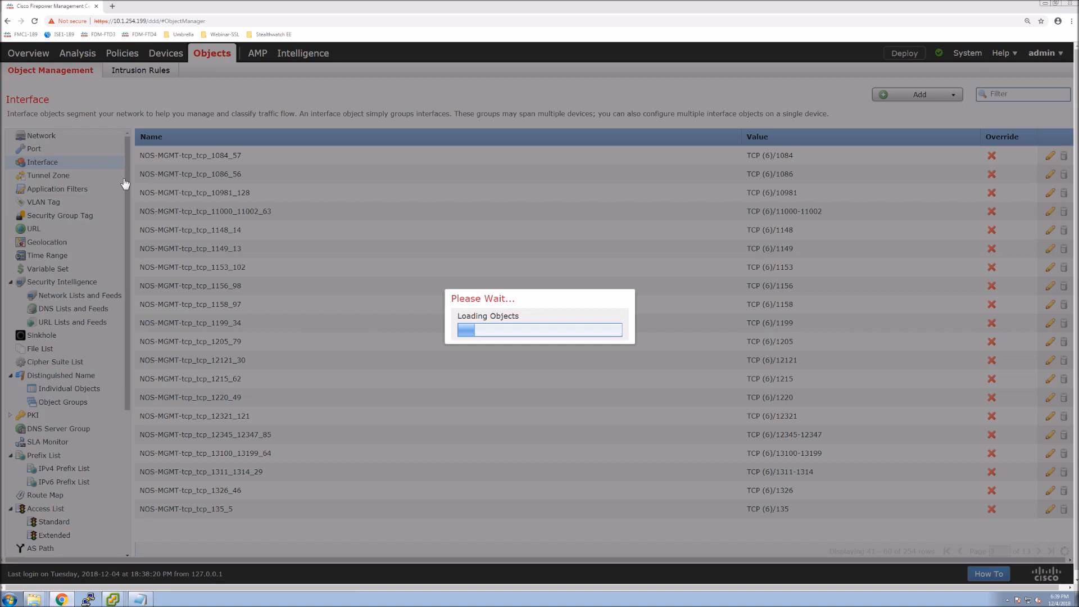
click(43, 162)
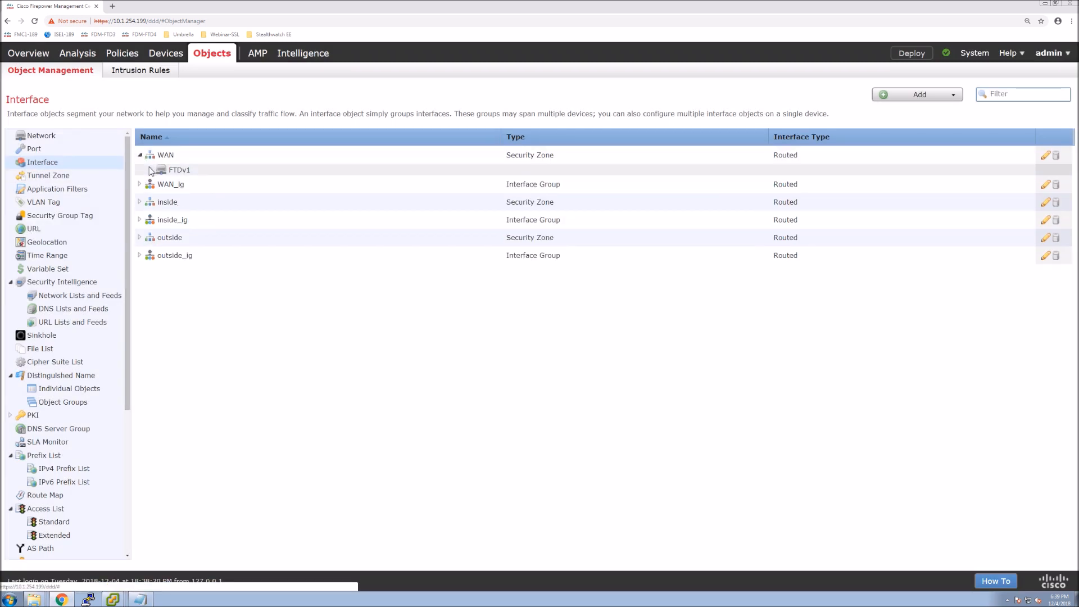
click(151, 170)
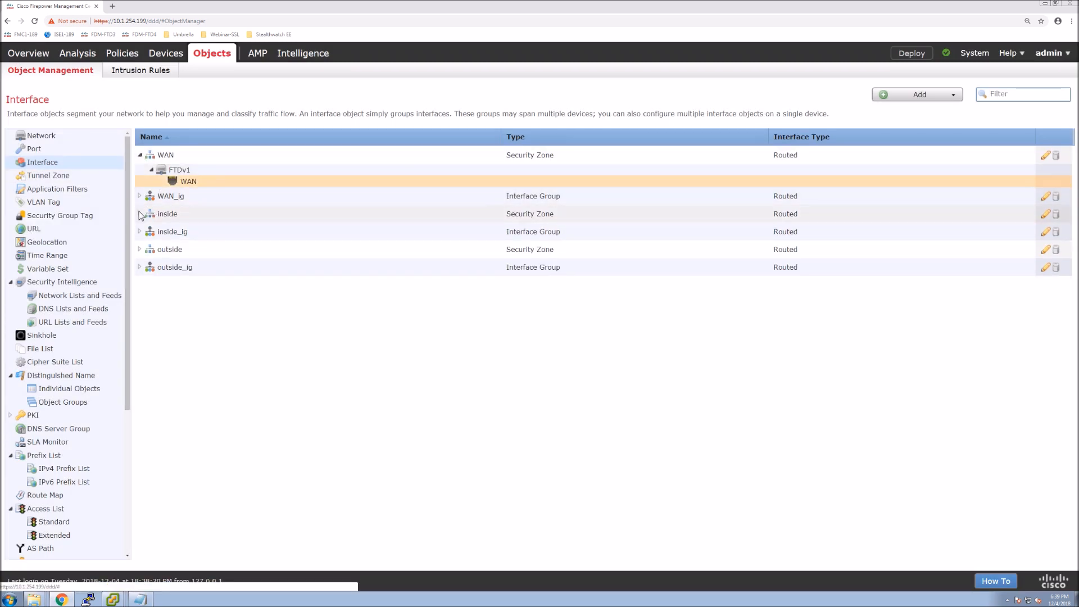
click(140, 214)
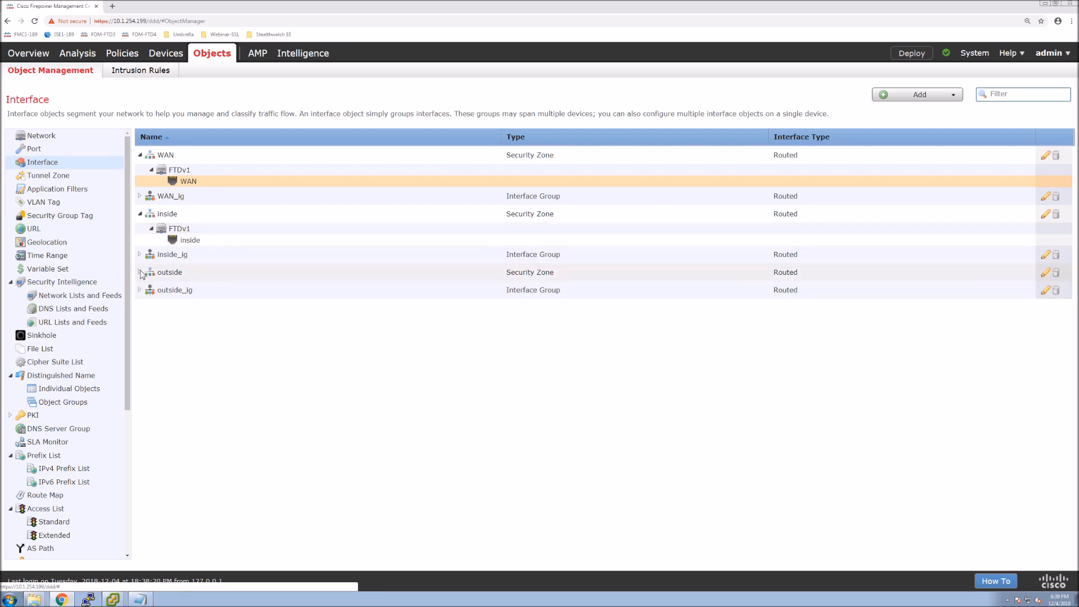
click(139, 272)
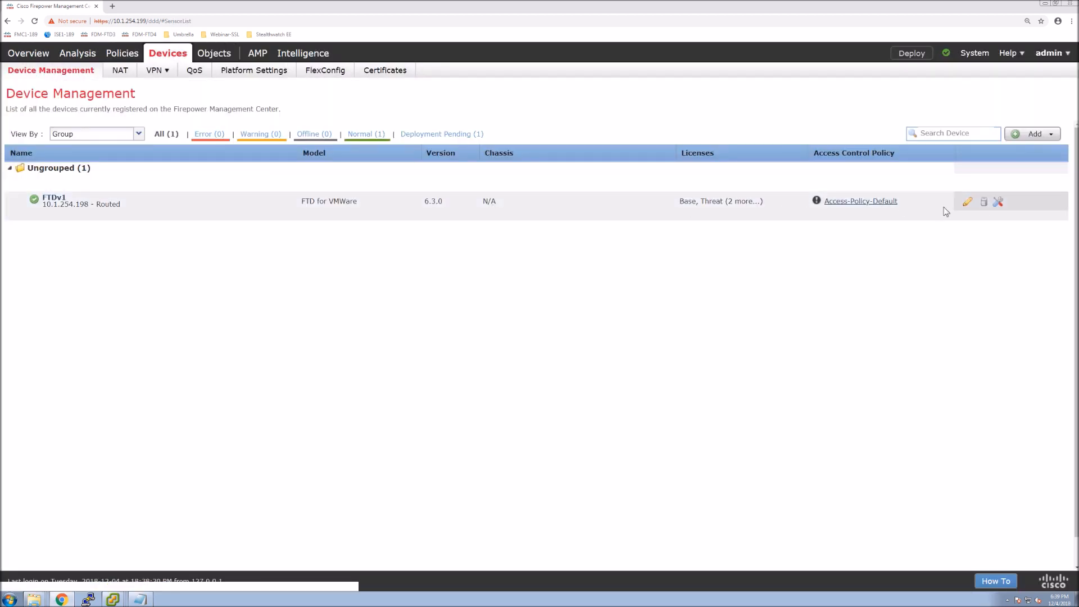
Review FTDv1's GigabitEthernet0/2 WAN interface and its IPv4 address, then cancel without changes.
click(968, 202)
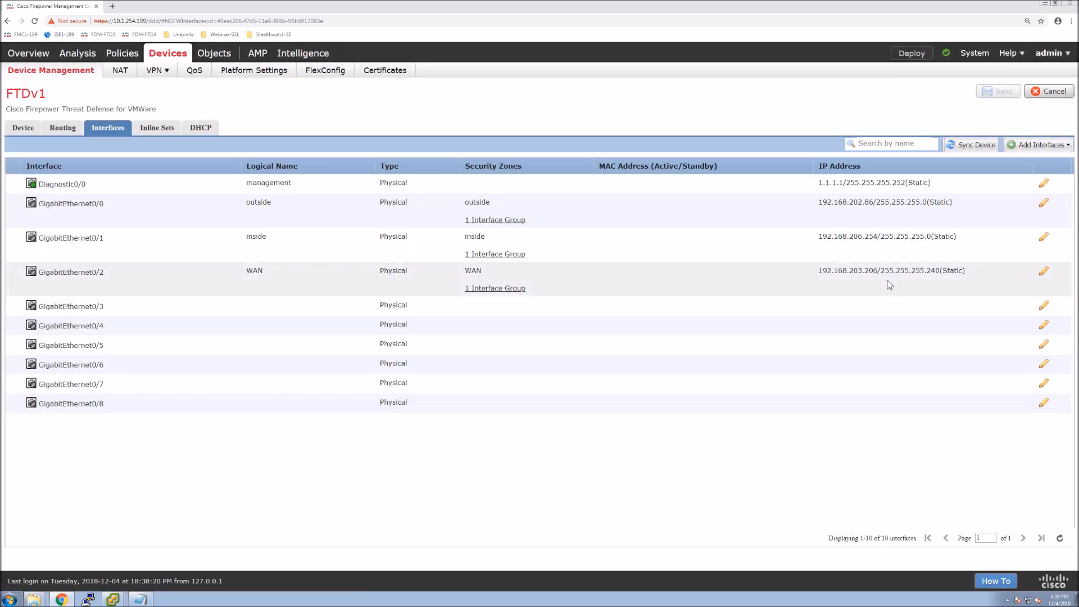
mouse_move(1043, 274)
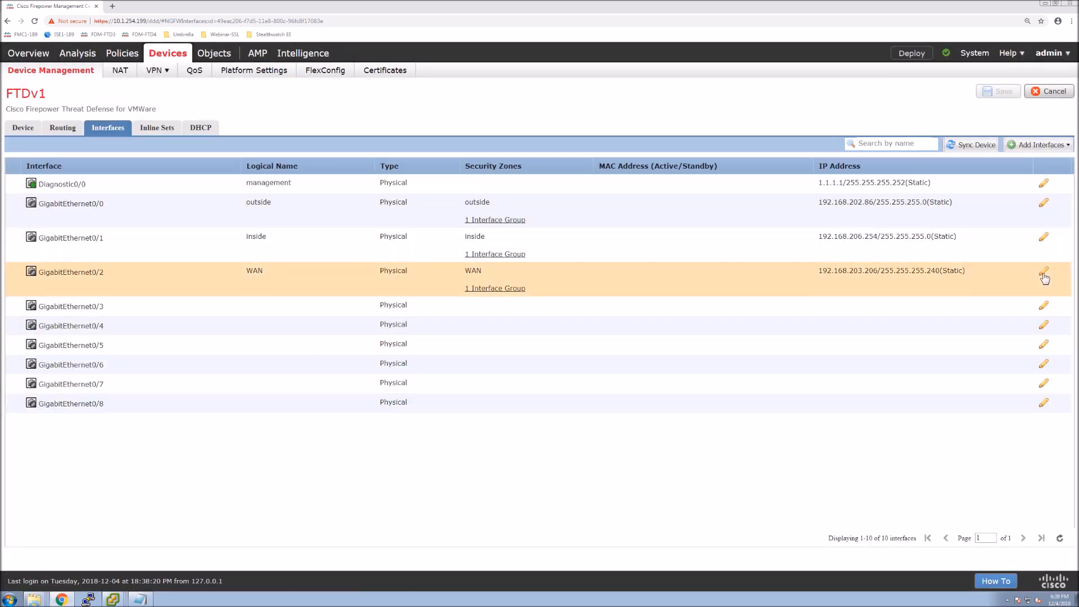
click(1044, 274)
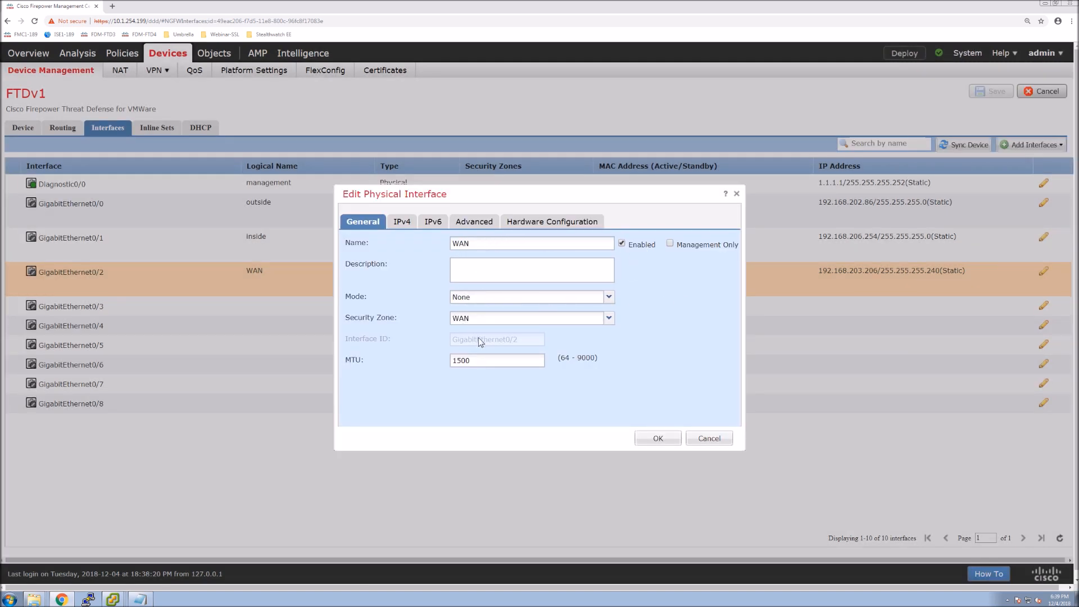
click(402, 222)
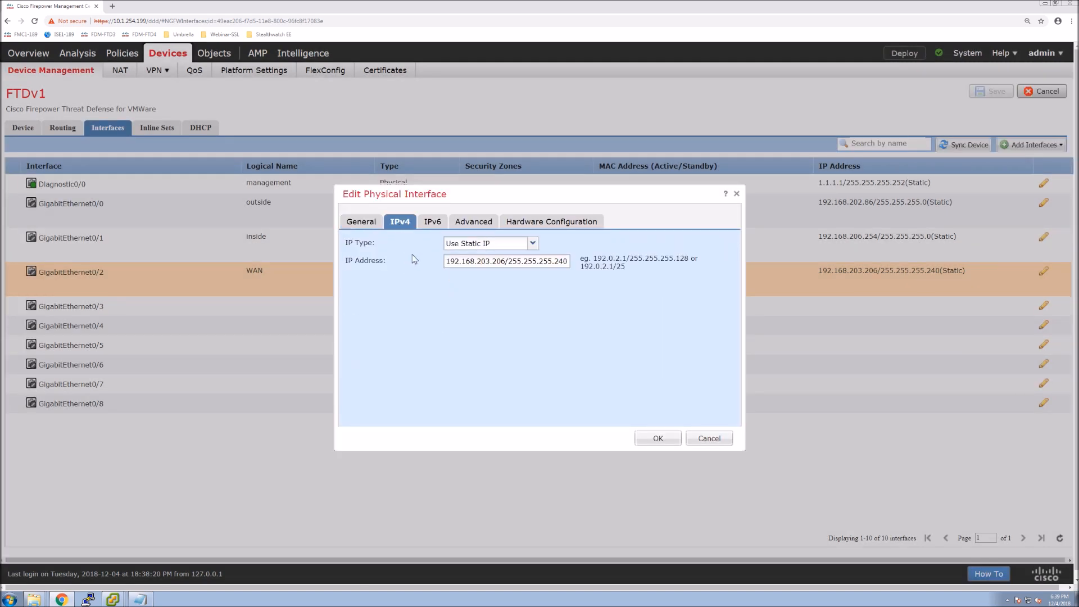
mouse_move(708, 439)
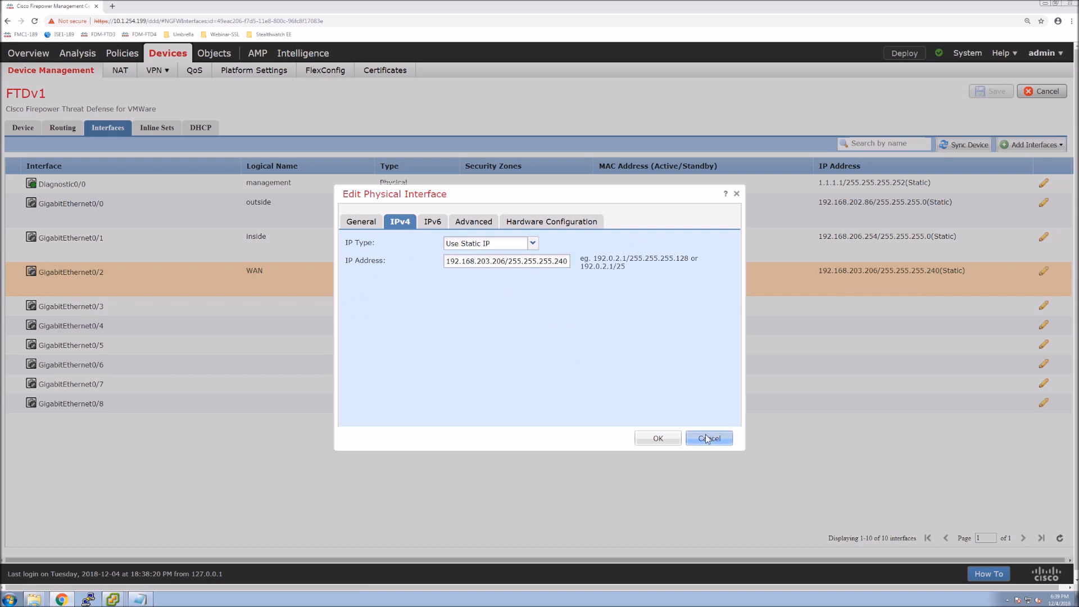
click(709, 437)
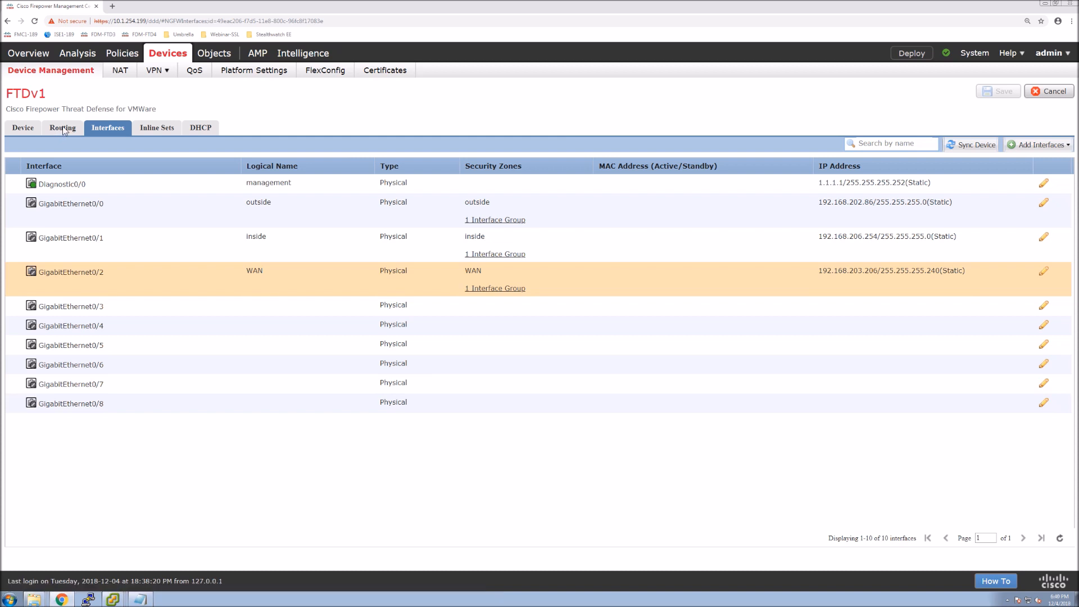
Review FTDv1's static routes and inspect the first route's settings, cancelling without changes.
click(62, 127)
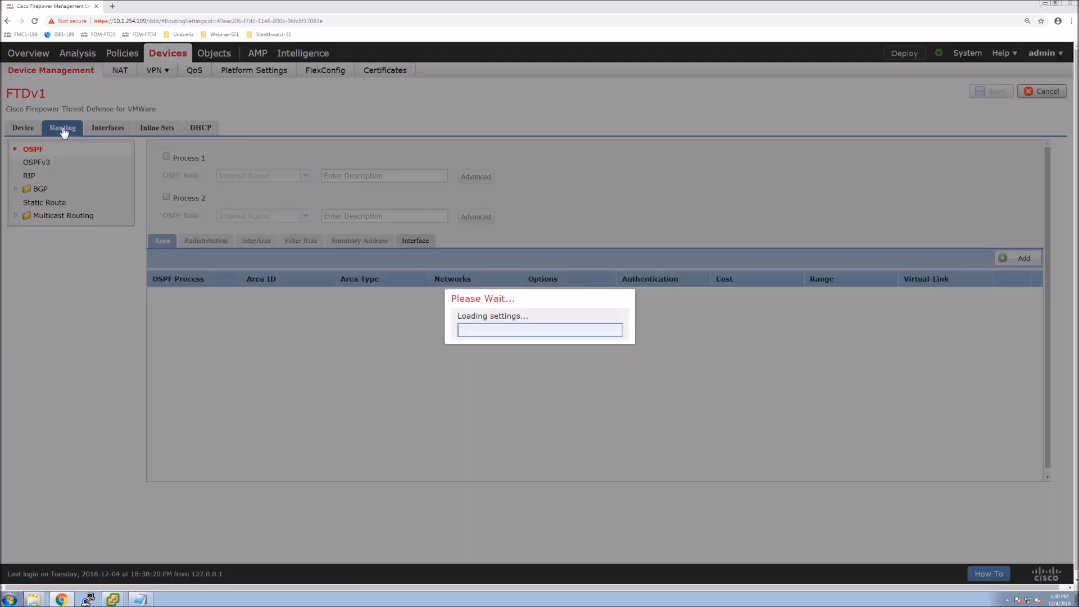
click(45, 202)
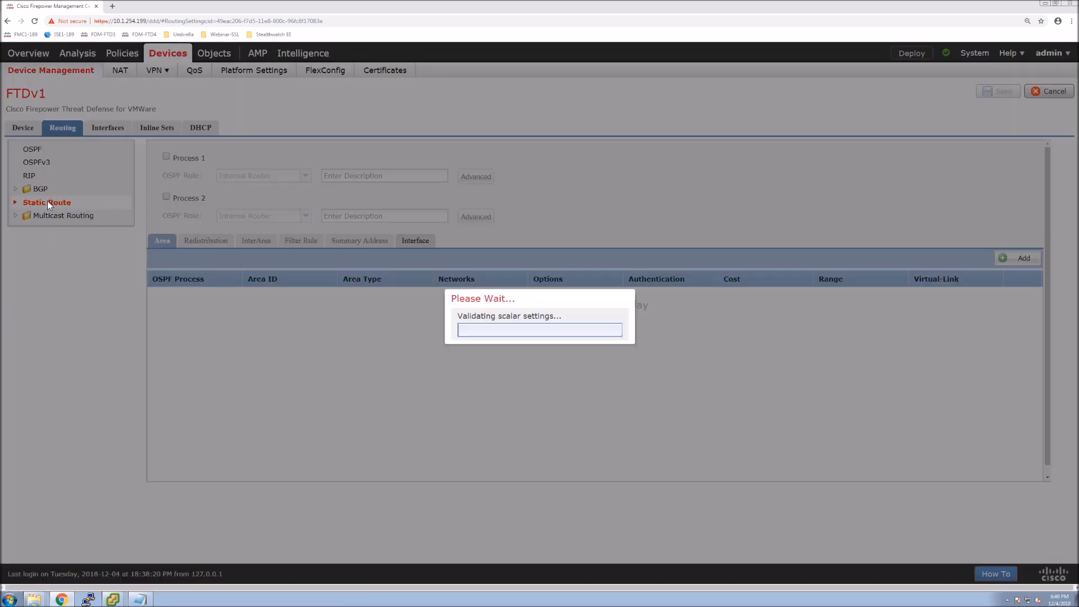
click(47, 202)
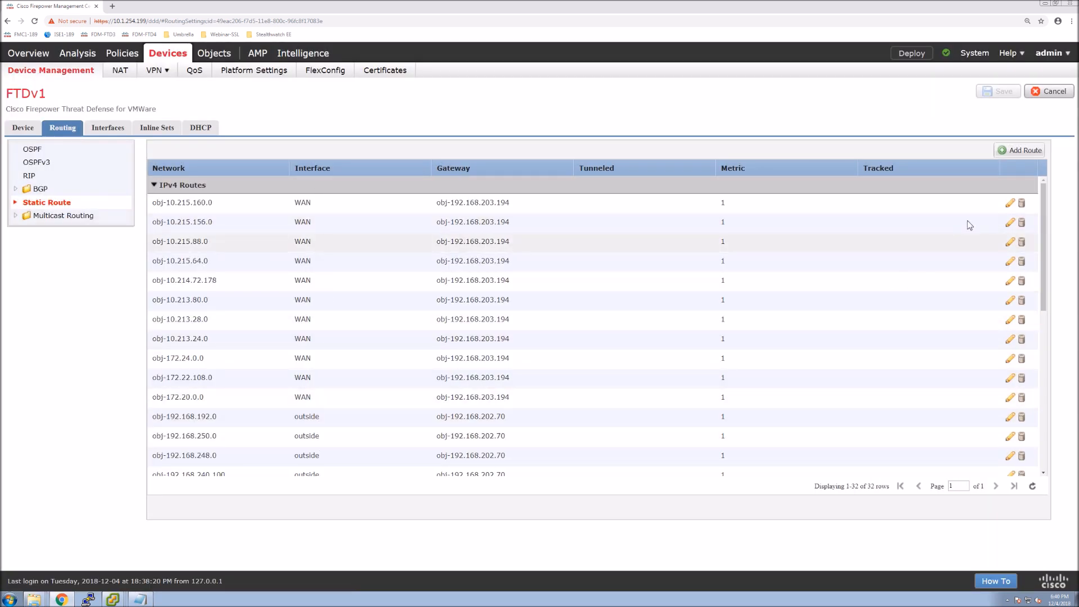
click(1009, 203)
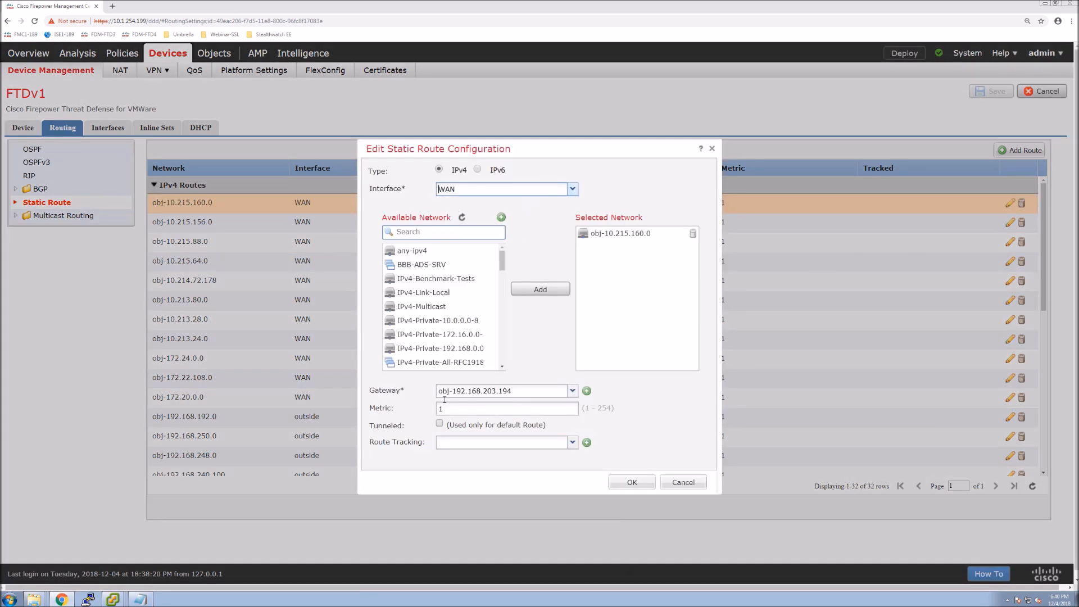
mouse_move(623, 497)
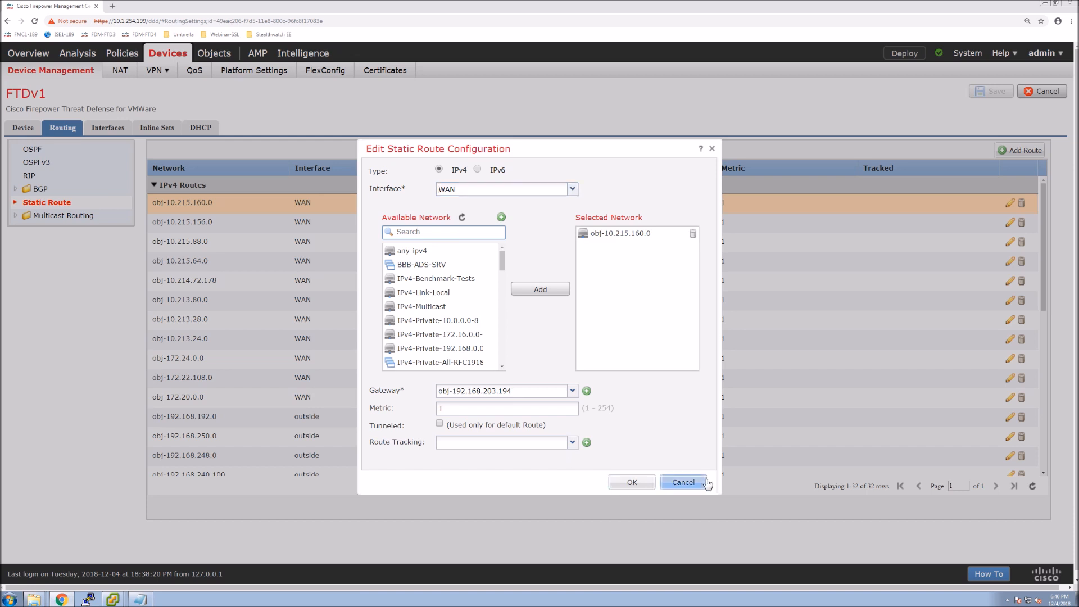
click(683, 482)
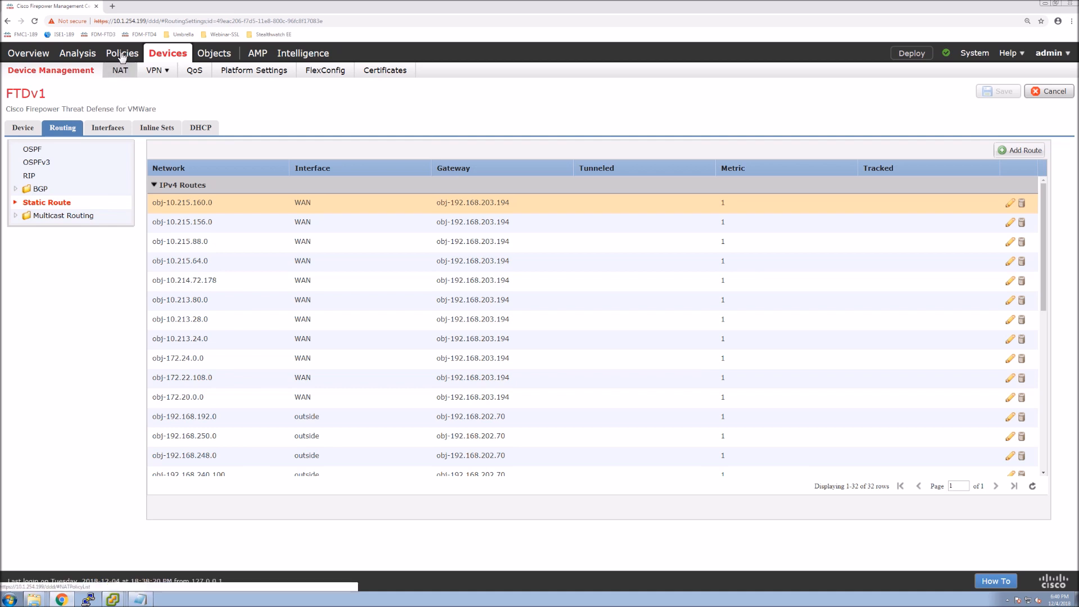
click(121, 53)
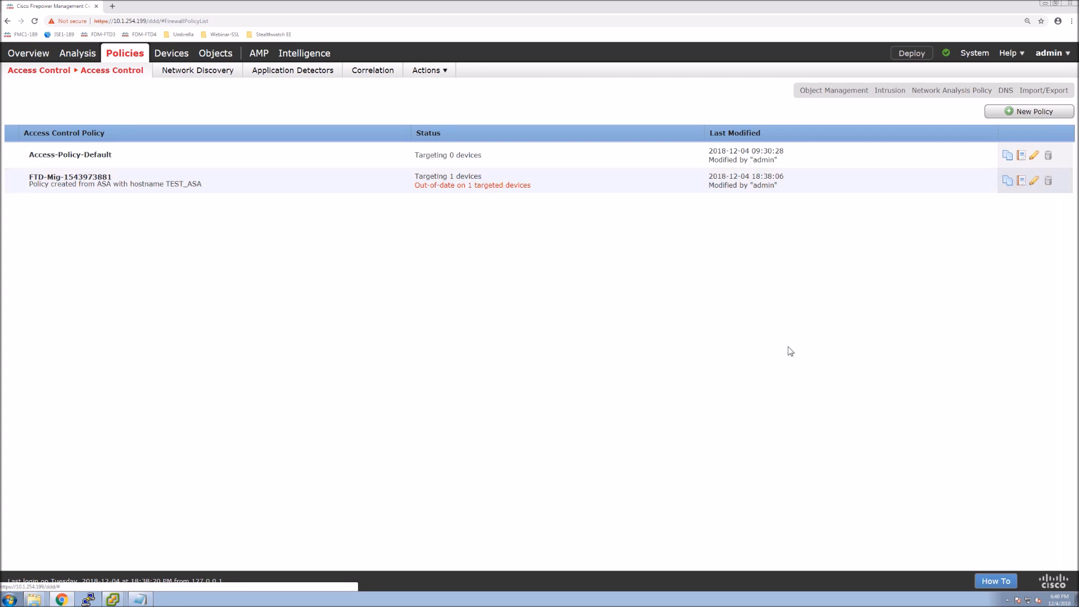
mouse_move(778, 345)
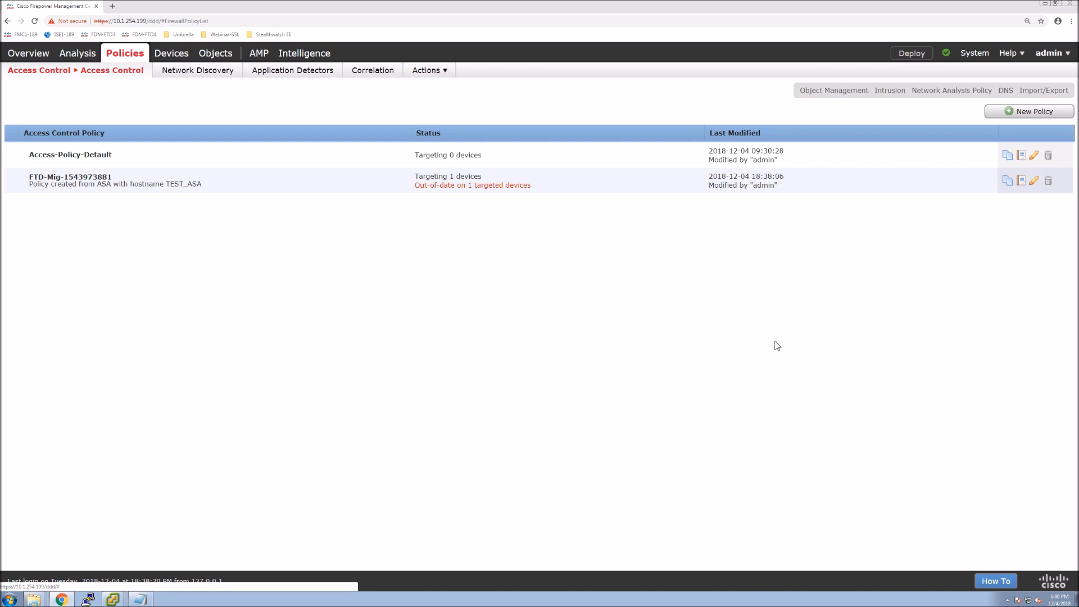
click(1032, 181)
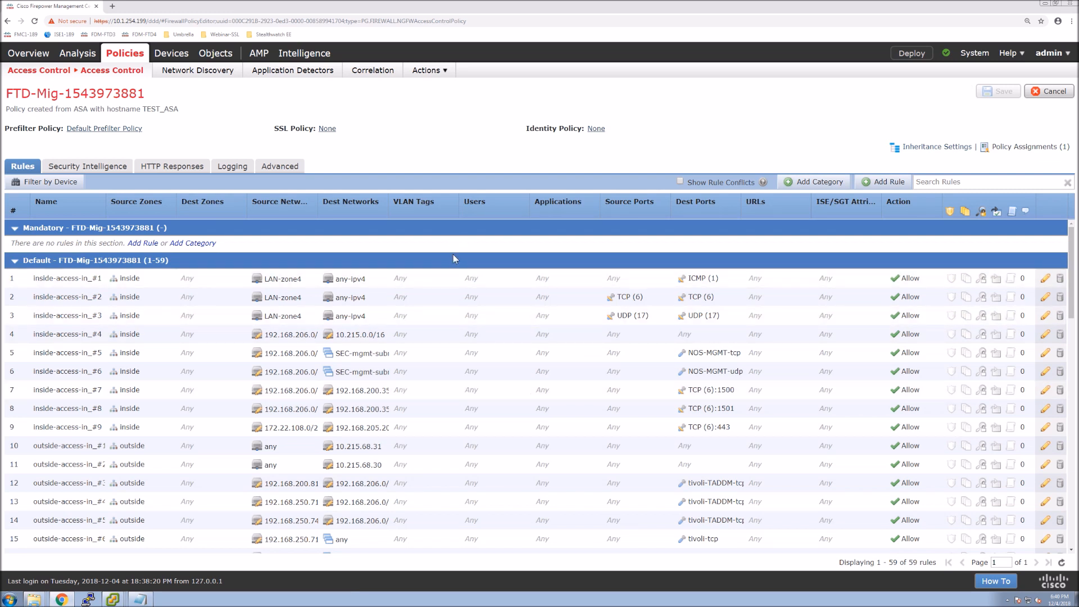
mouse_move(506, 535)
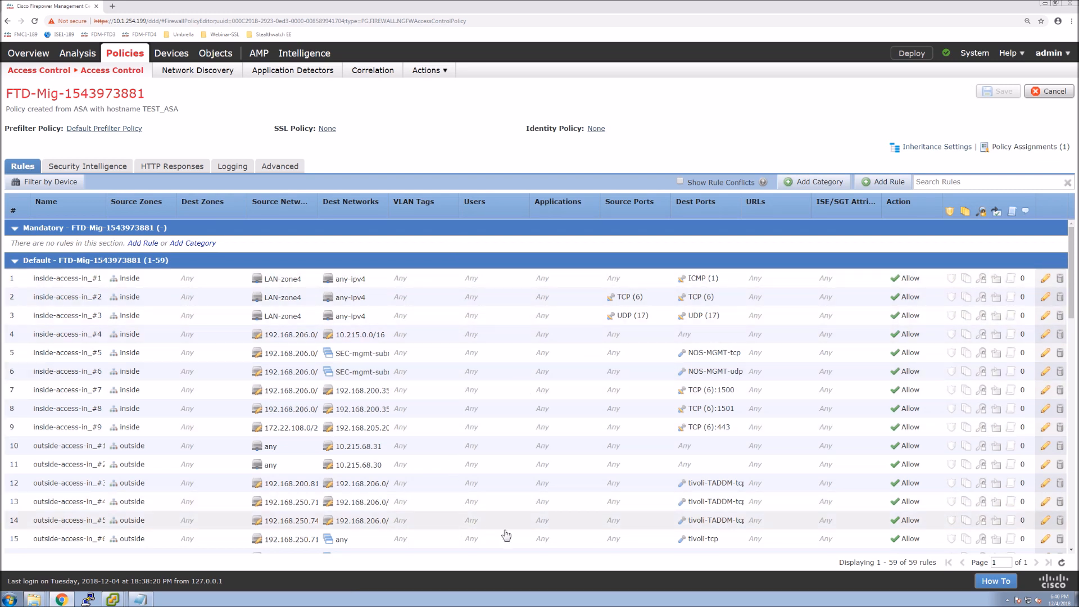
mouse_move(871, 549)
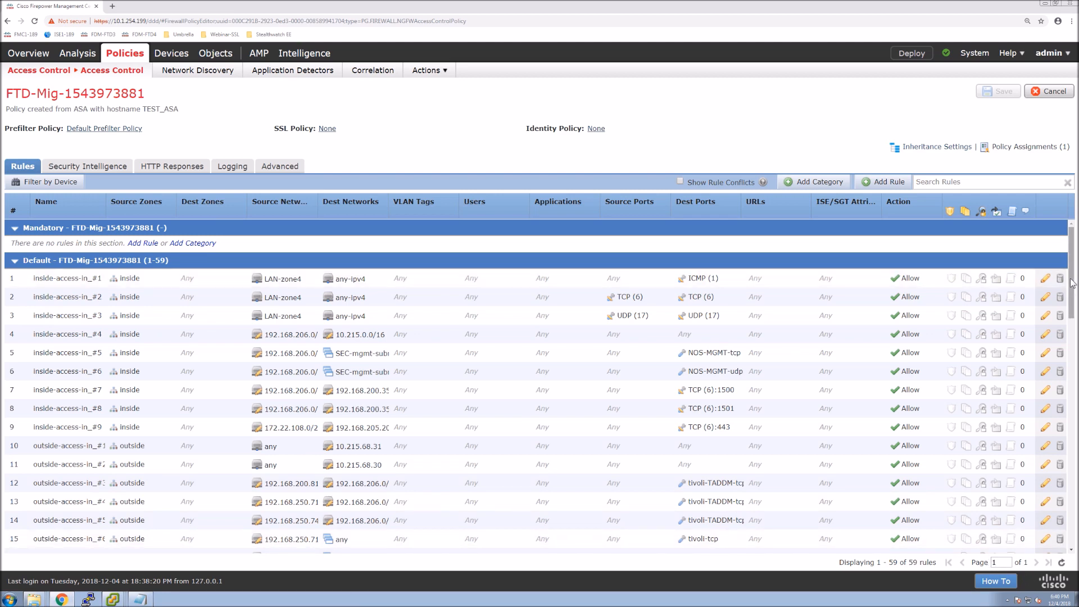
scroll(down, 3)
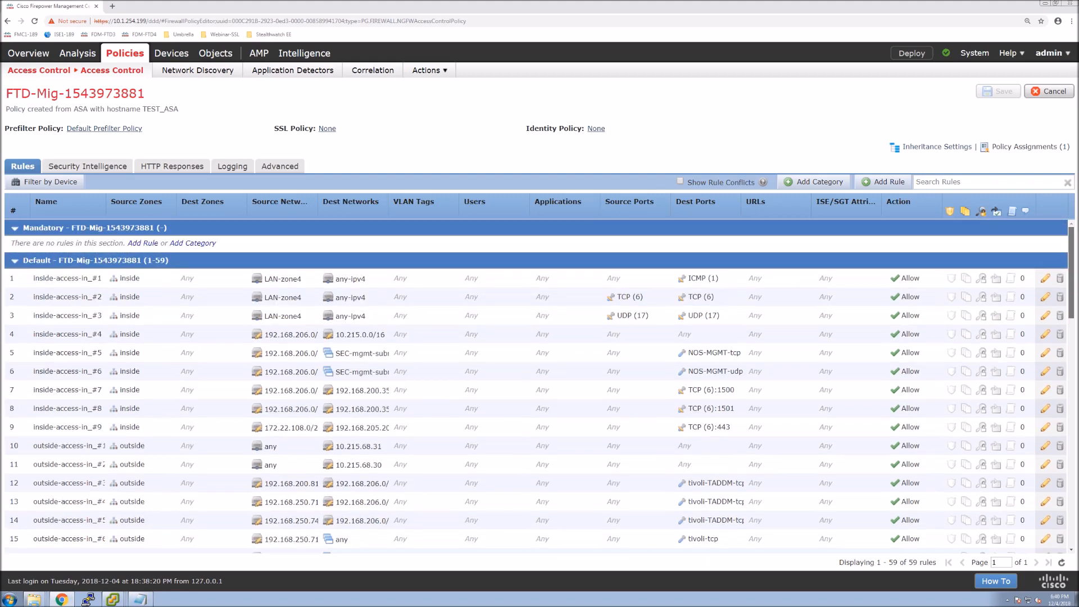
mouse_move(749, 361)
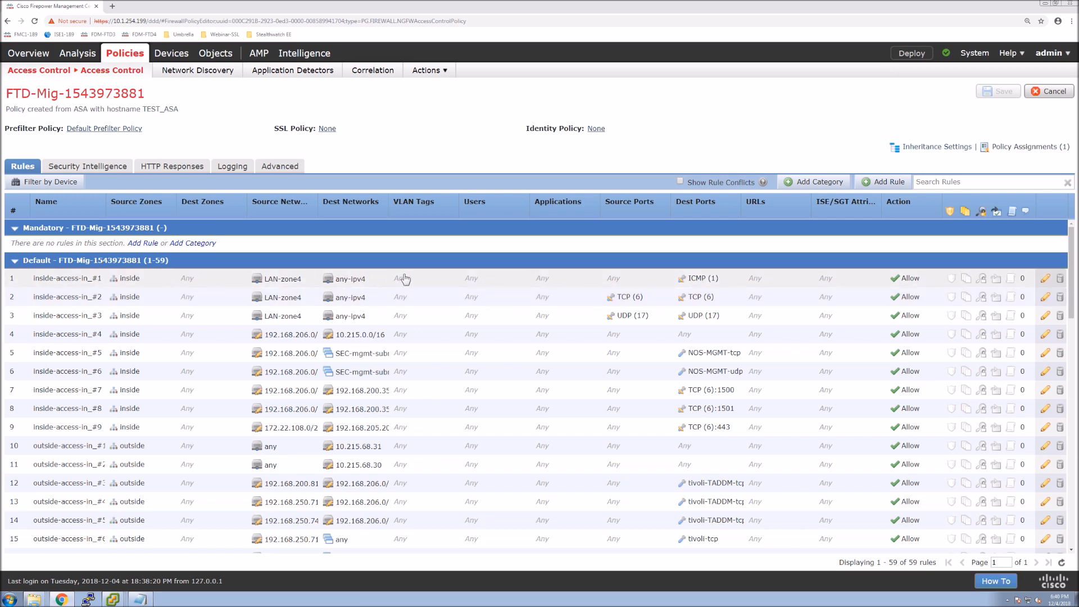
mouse_move(1046, 278)
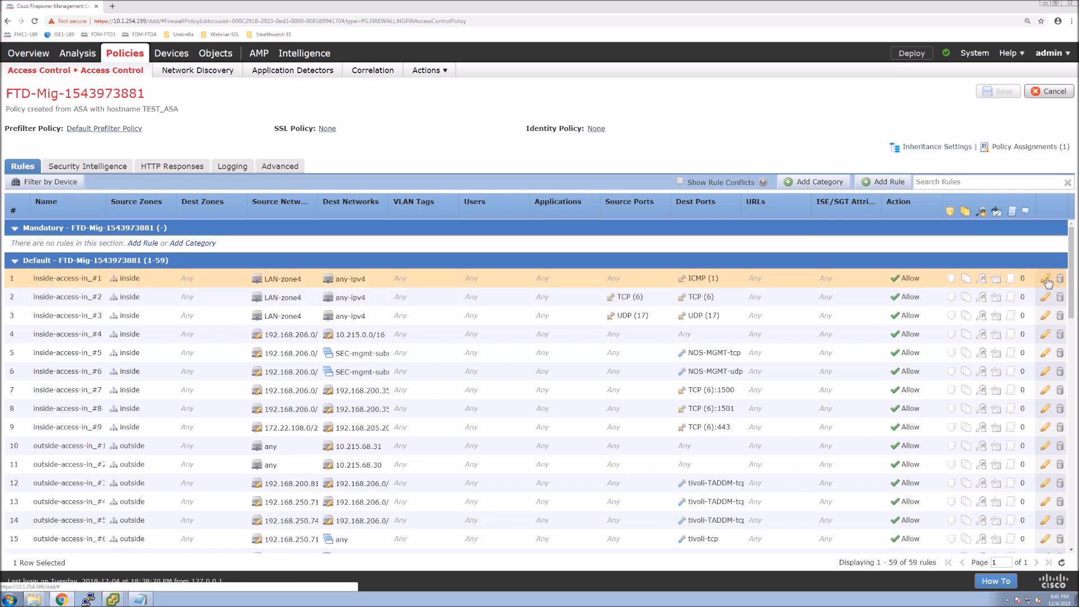
Remove ICMP from the destination ports of rule inside-access-in_#1.
click(1045, 281)
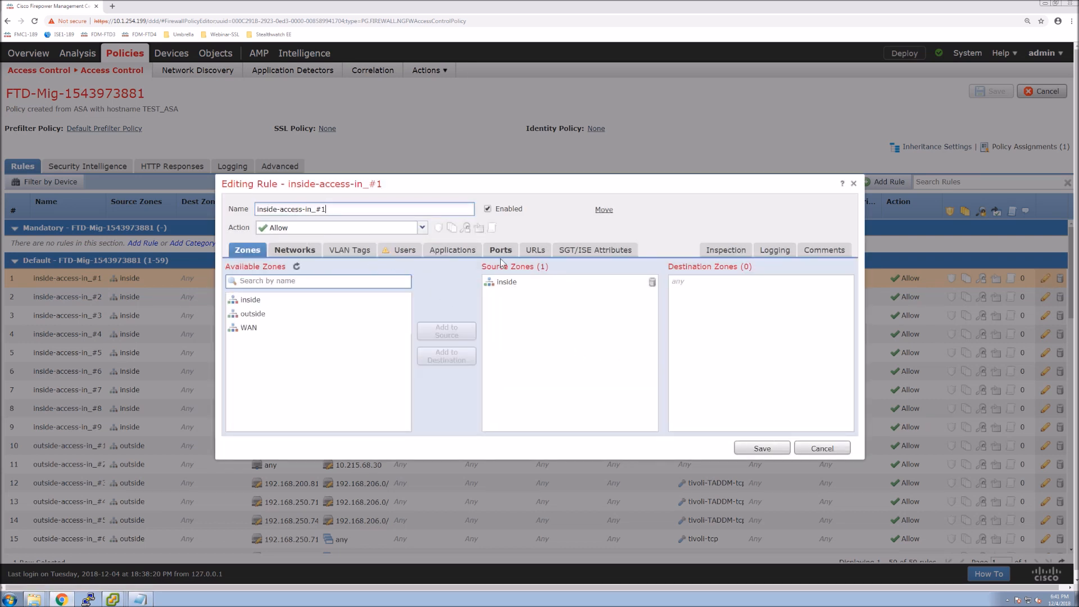
click(501, 249)
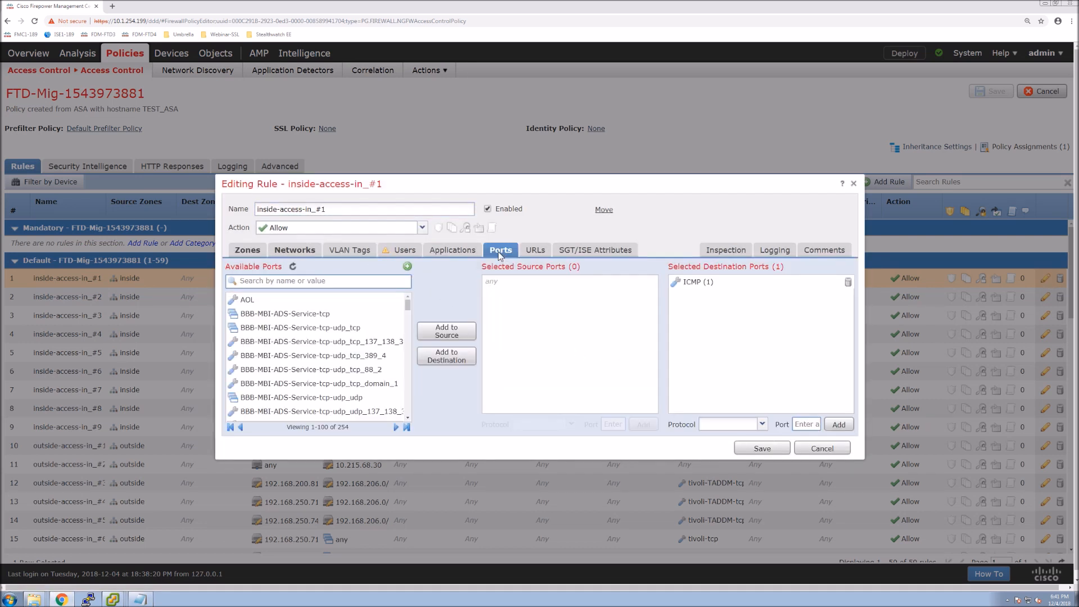
click(848, 281)
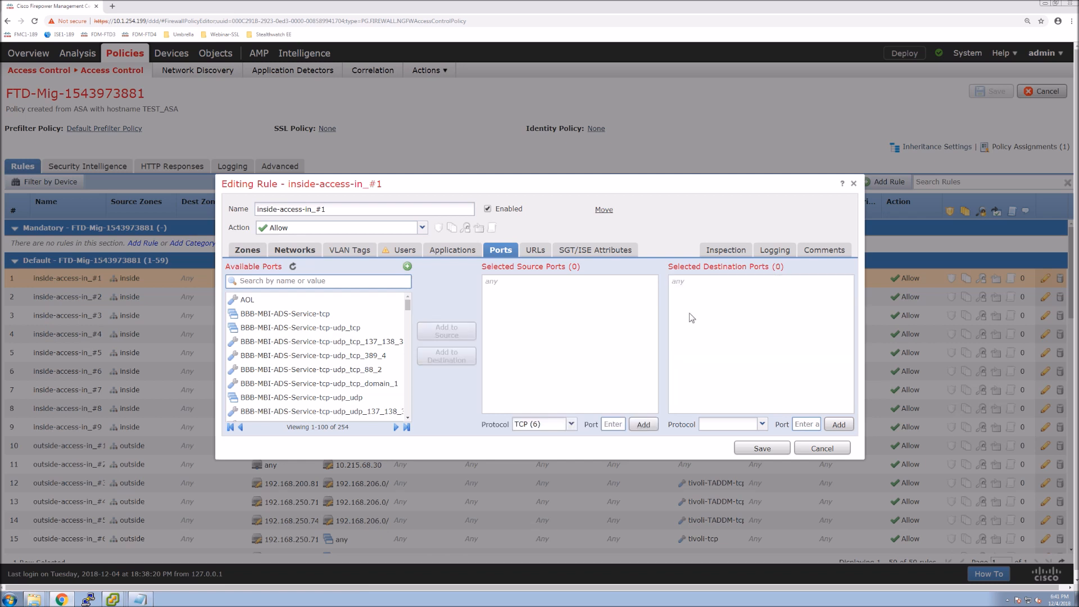
Add the ICMP application to rule inside-access-in_#1 and save the rule.
click(451, 250)
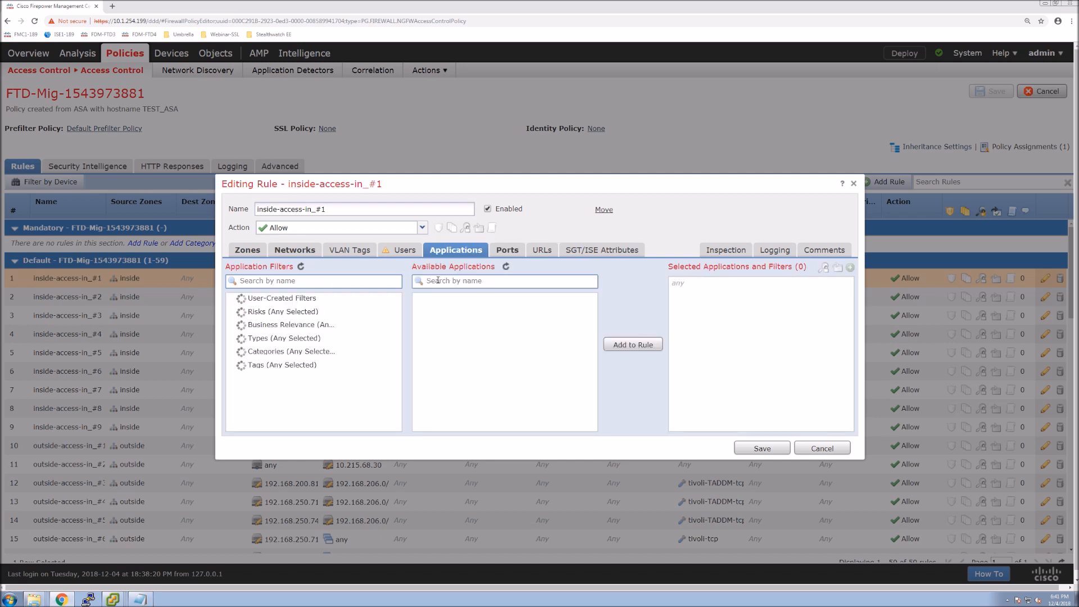
text(icmp)
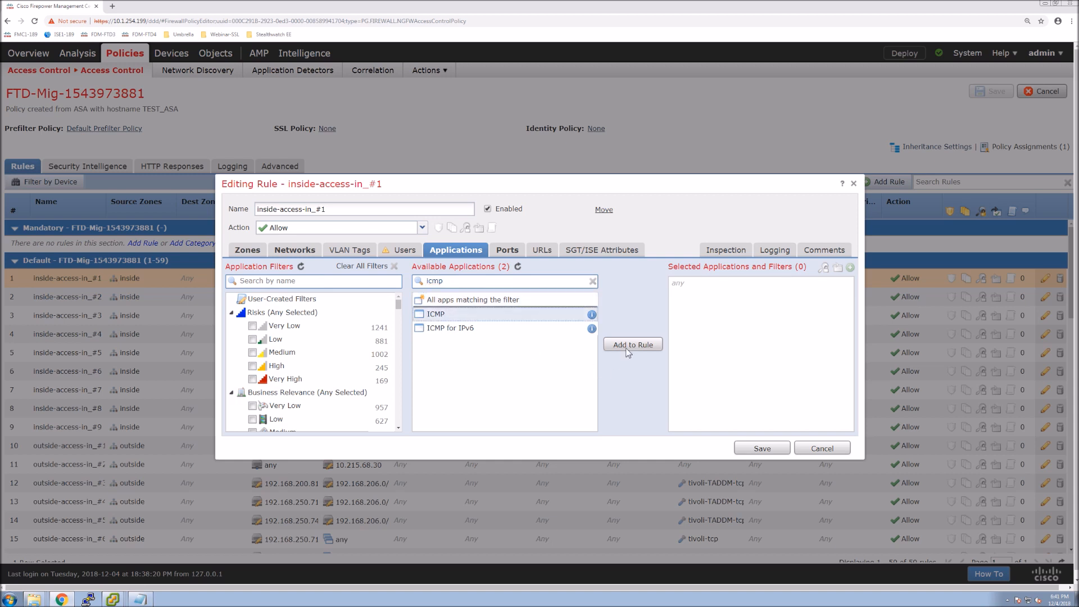
click(632, 344)
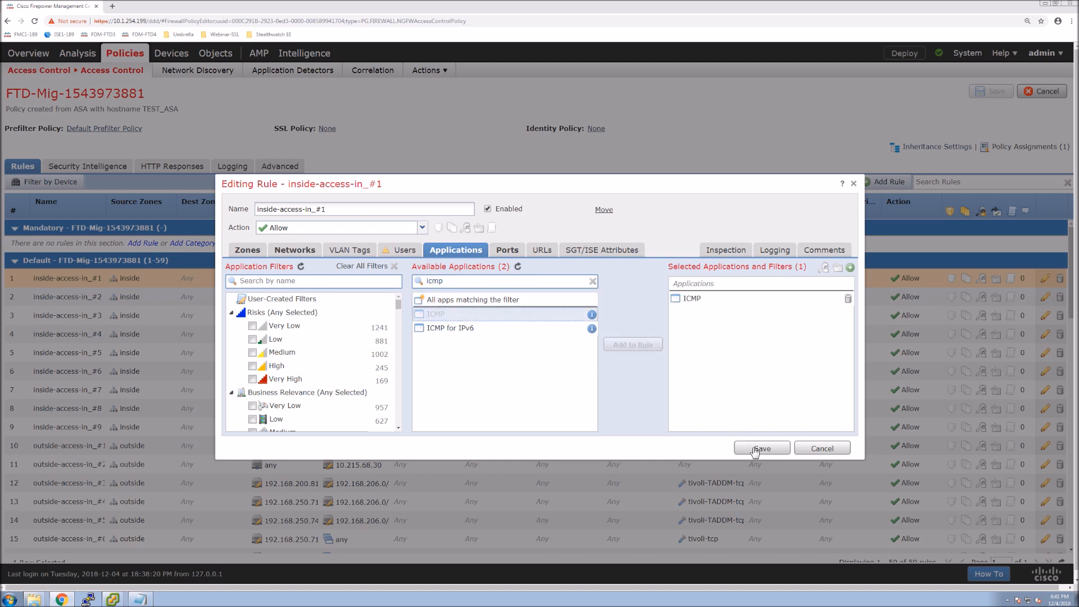
click(762, 448)
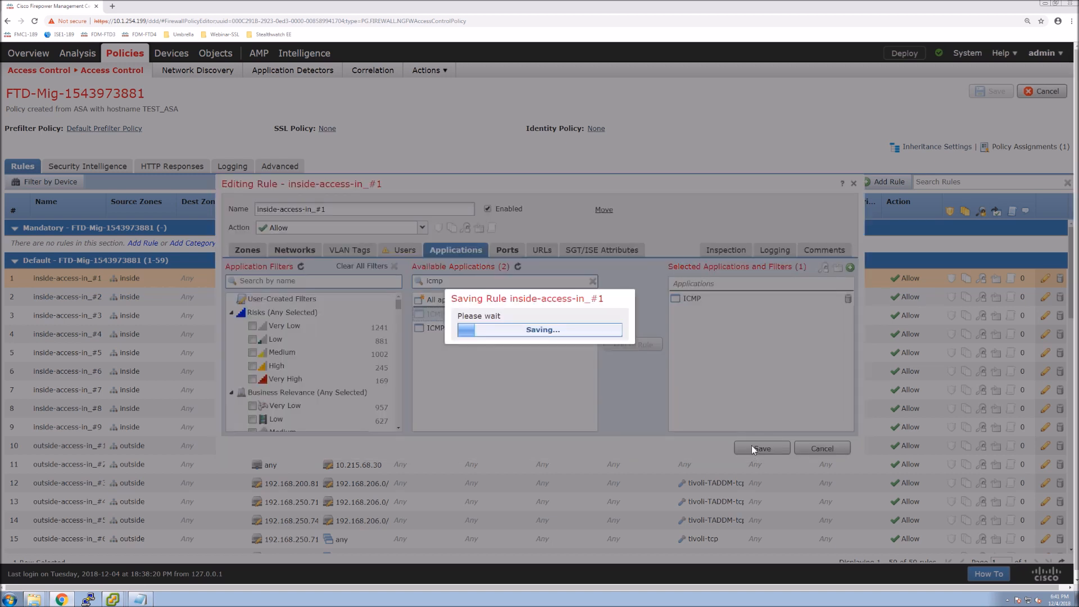
click(763, 448)
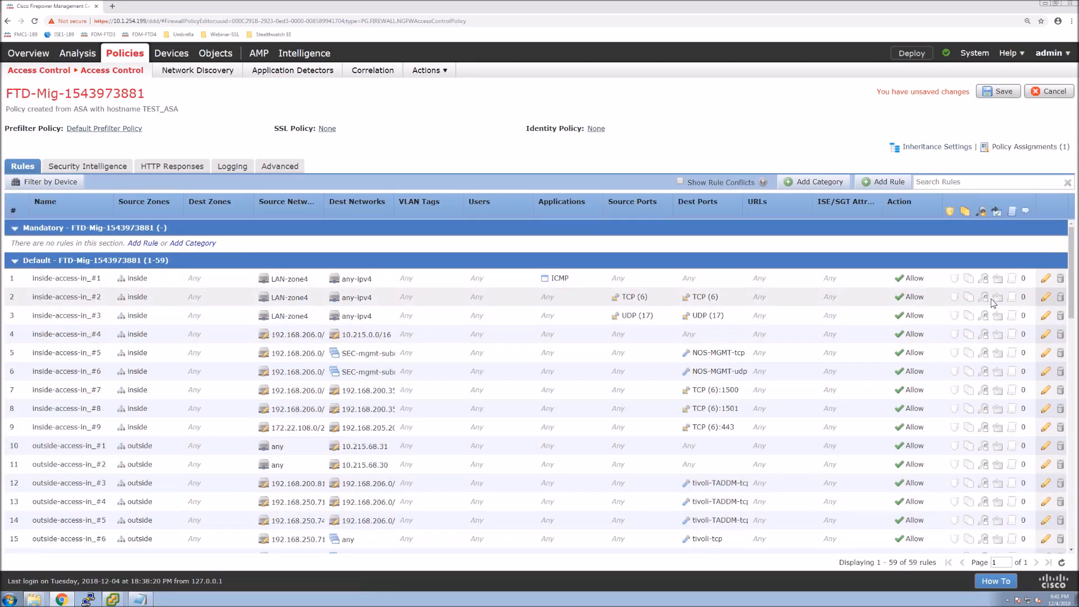
mouse_move(1039, 359)
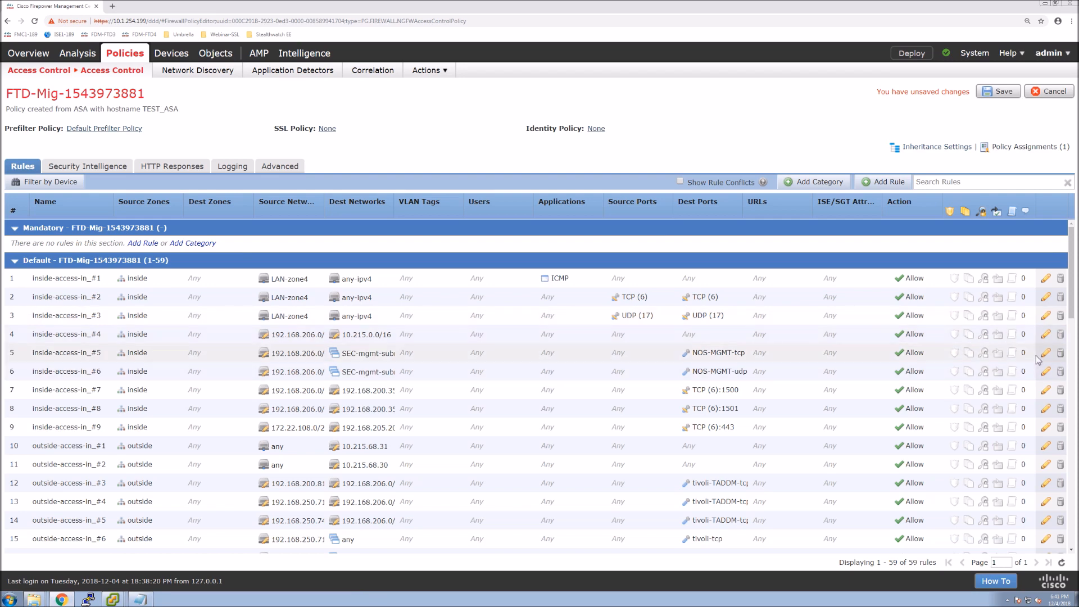
Set rule inside-access-in_#5's intrusion policy to Connectivity Over Security and save the rule.
click(1046, 352)
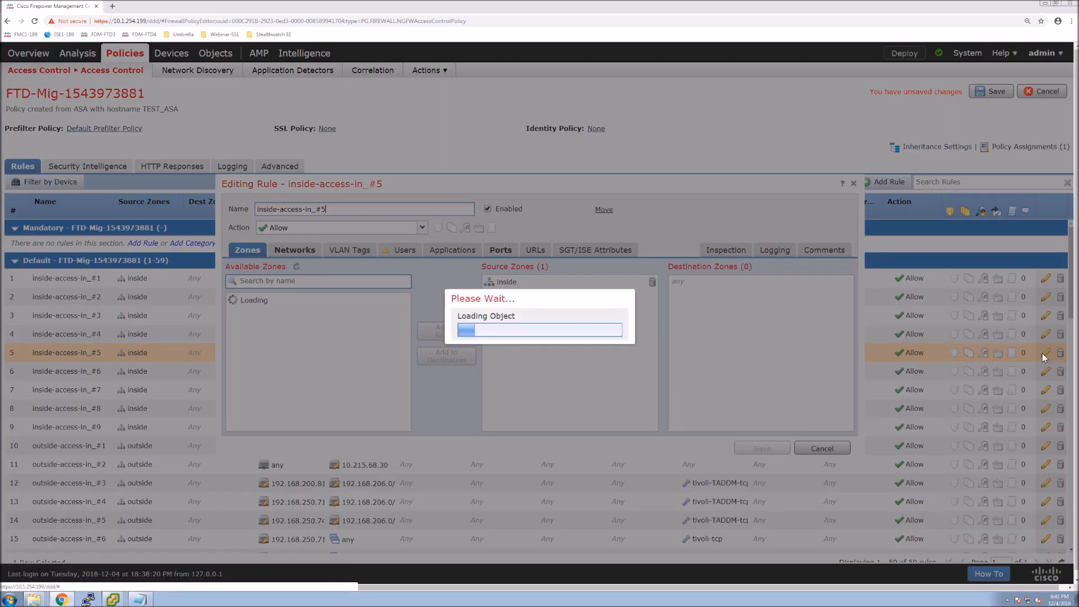
click(723, 250)
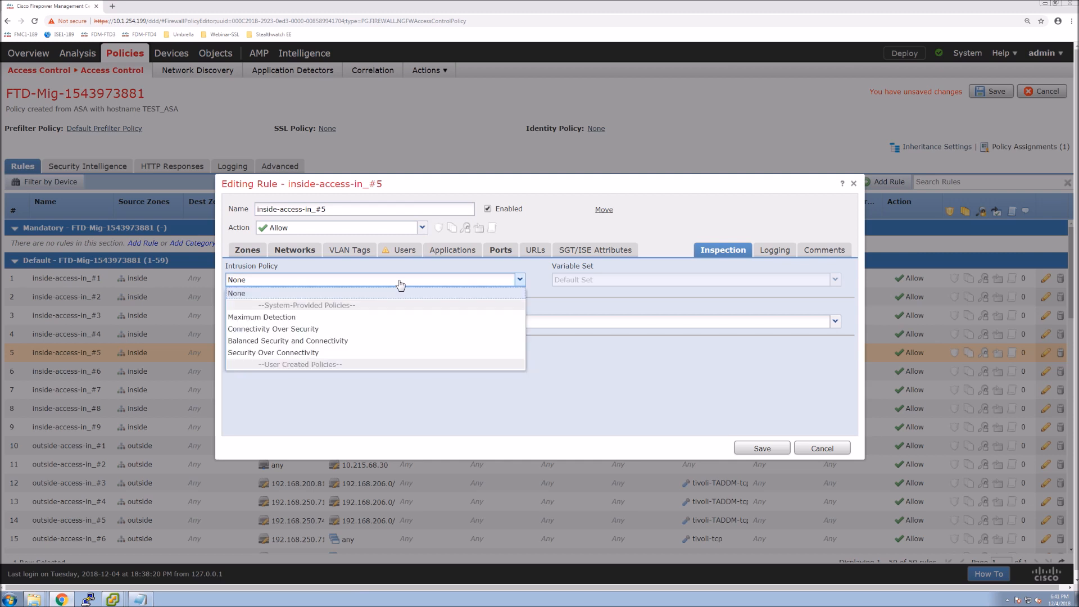
click(274, 328)
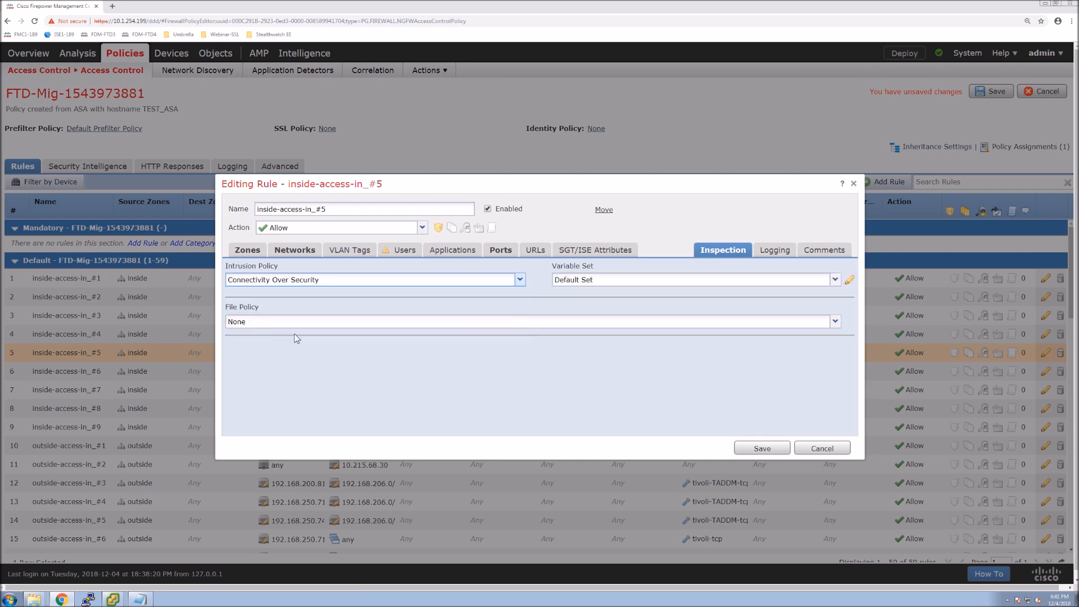
click(762, 447)
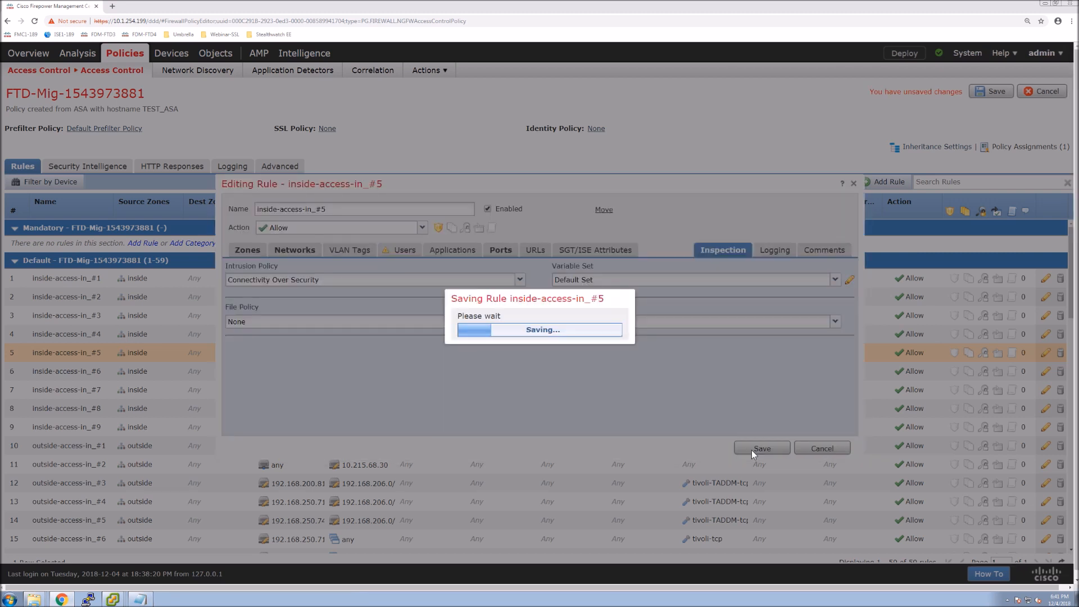
click(762, 447)
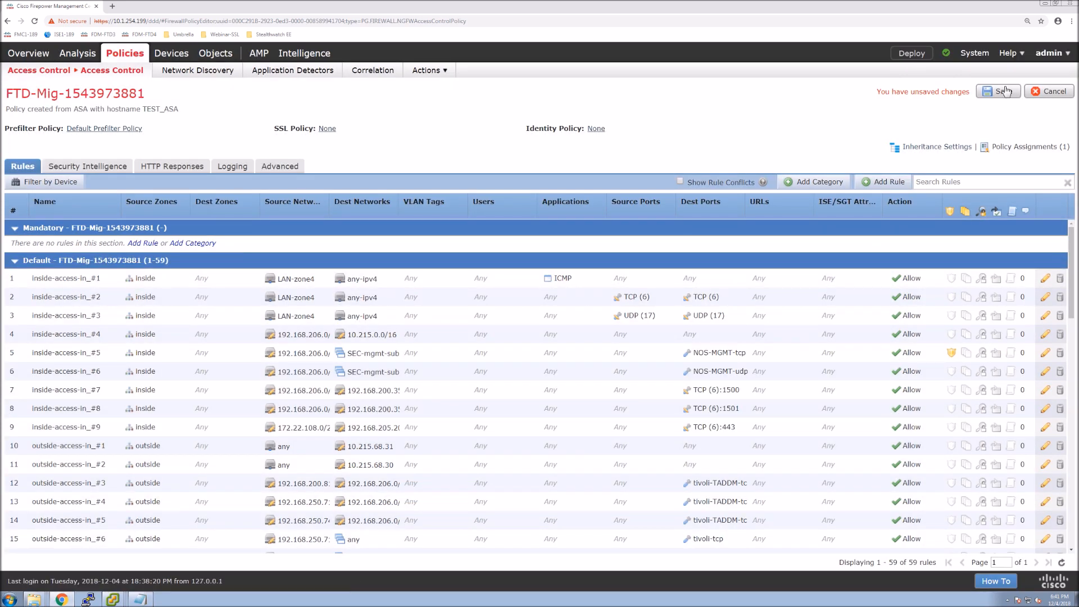
Save the access control policy, deploy it to FTDv1 and check the deployment progress.
click(999, 92)
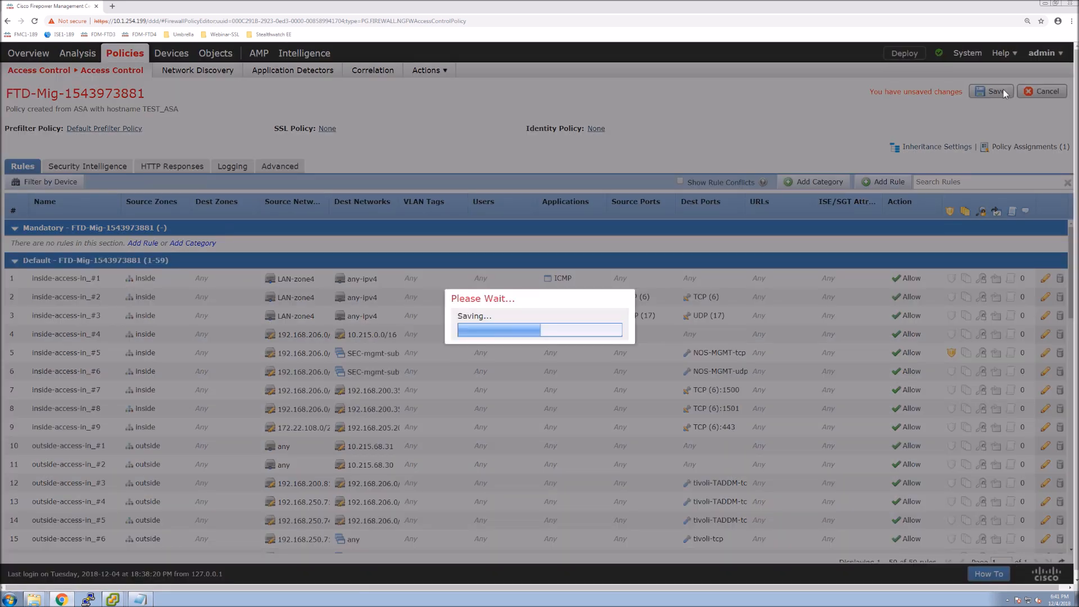
click(904, 52)
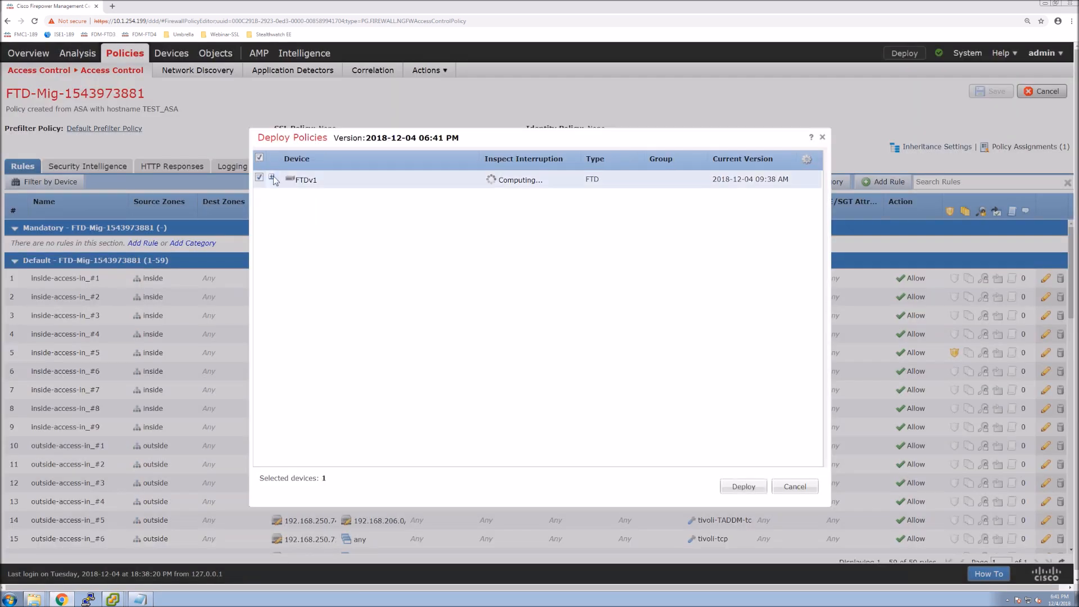
click(269, 179)
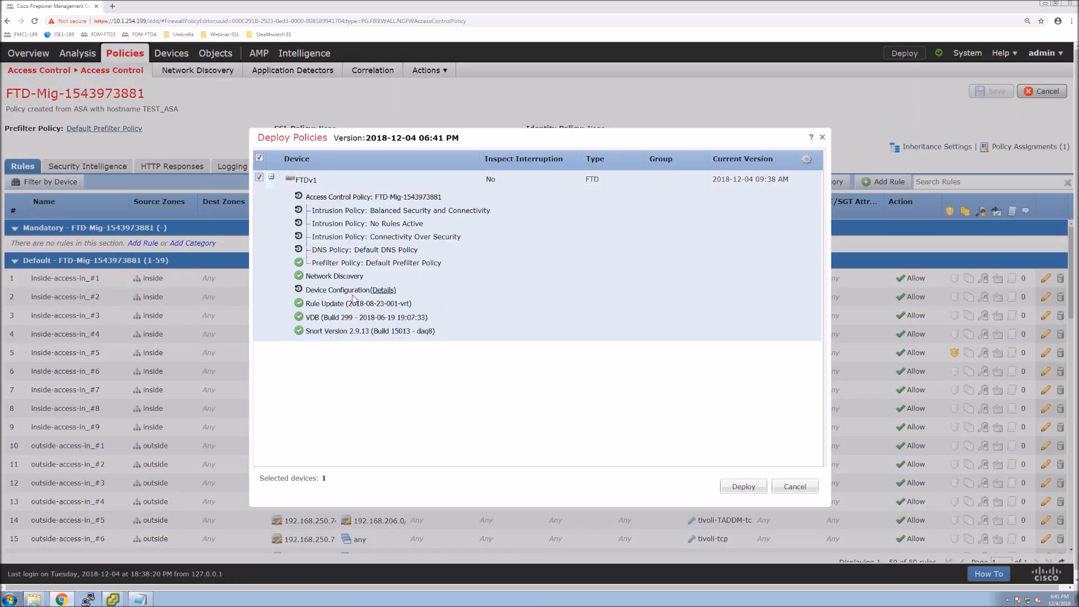
click(744, 485)
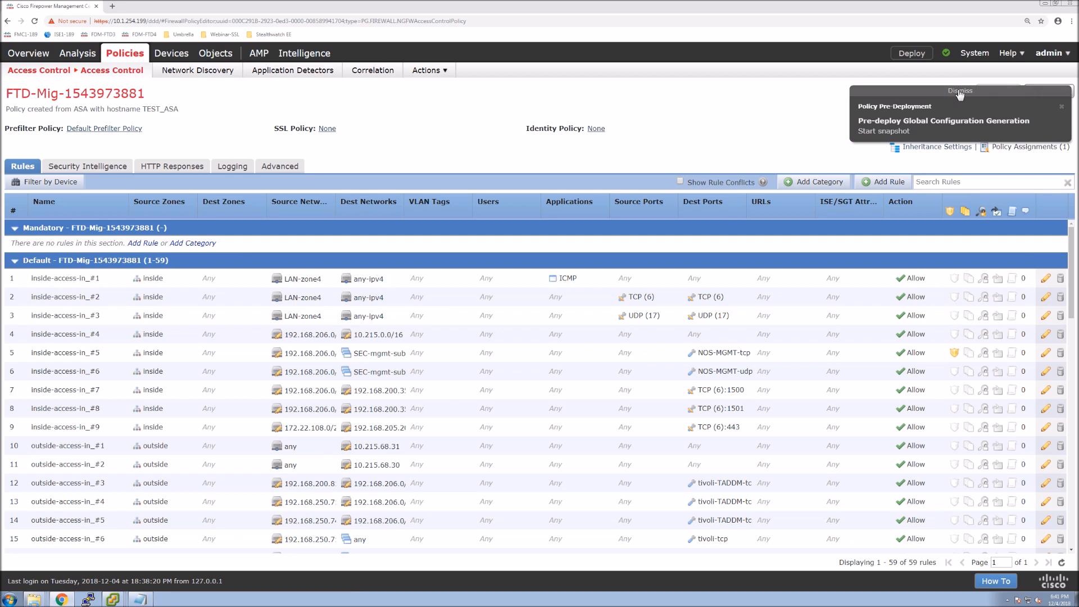
click(946, 52)
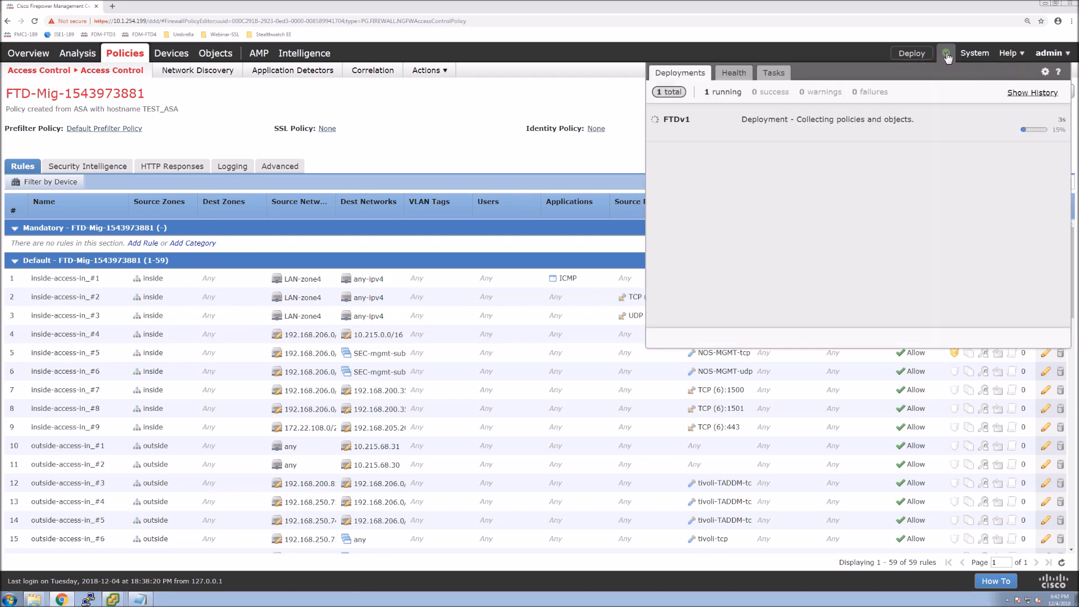